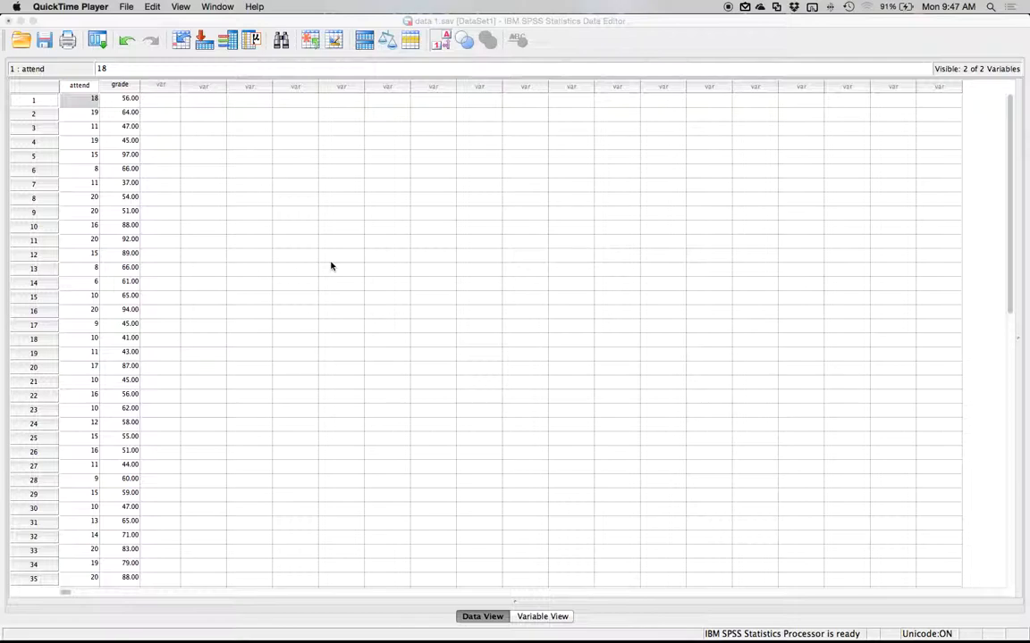
Inspect the attend and grade columns in the Data Editor.
{"action": "left_click", "coordinate": [295, 198]}
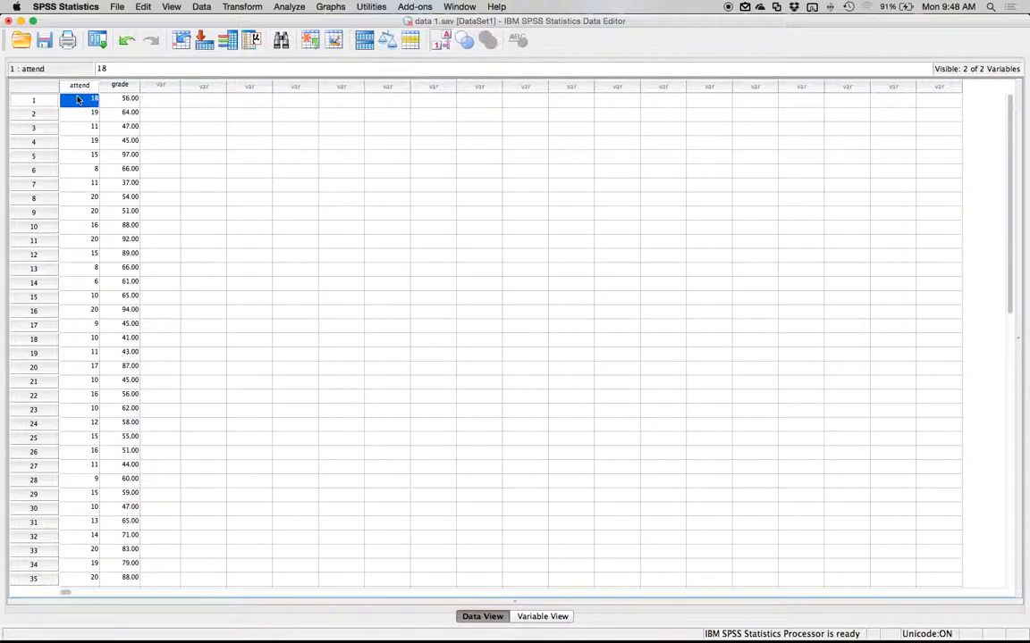
{"action": "left_click", "coordinate": [129, 99]}
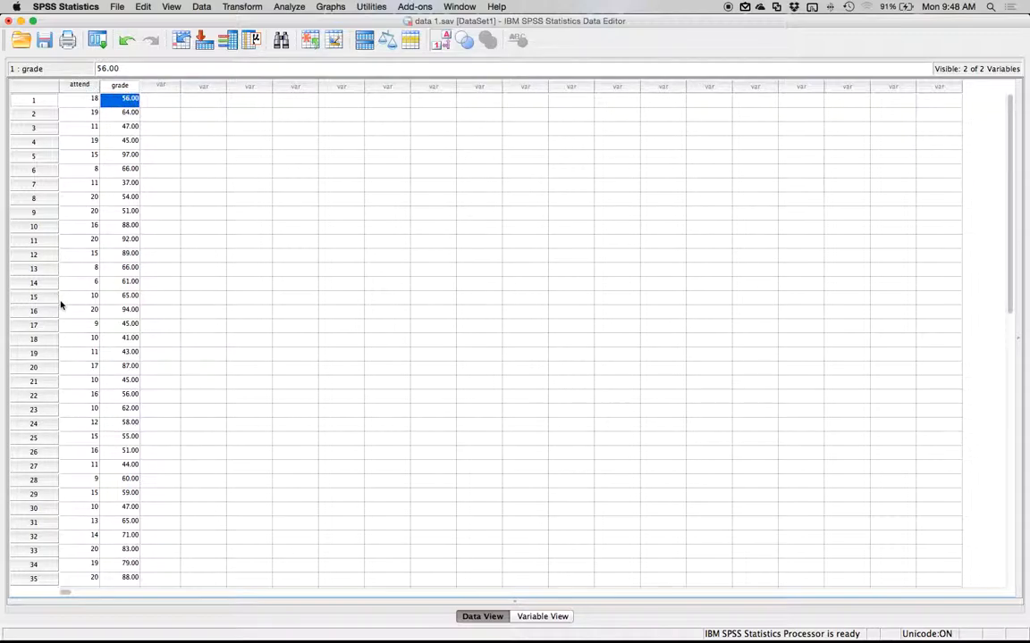
{"action": "scroll", "scroll_direction": "down", "scroll_amount": 3}
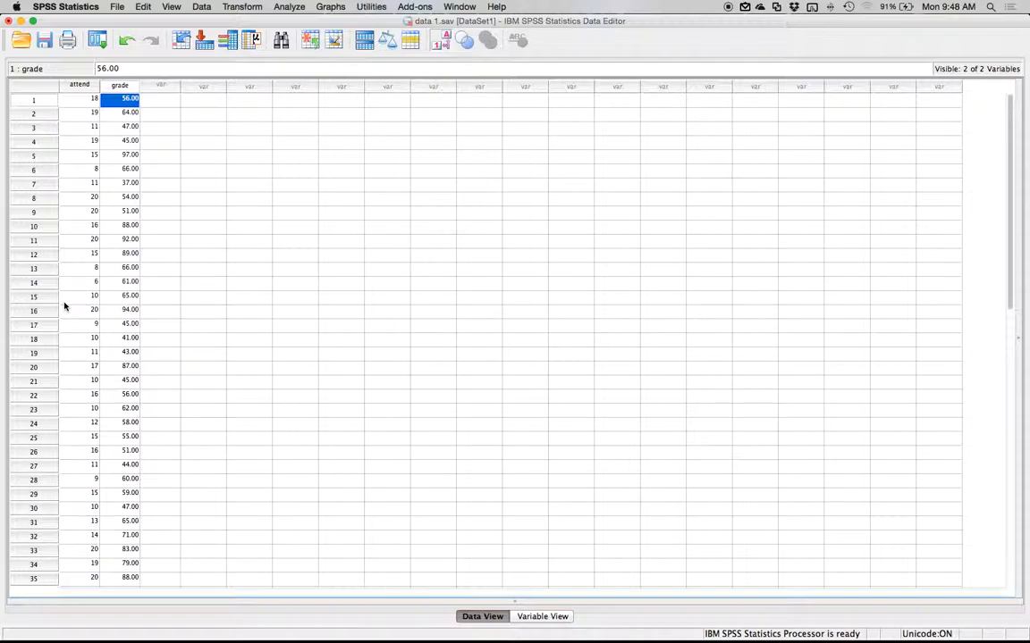
{"action": "mouse_move", "coordinate": [33, 289]}
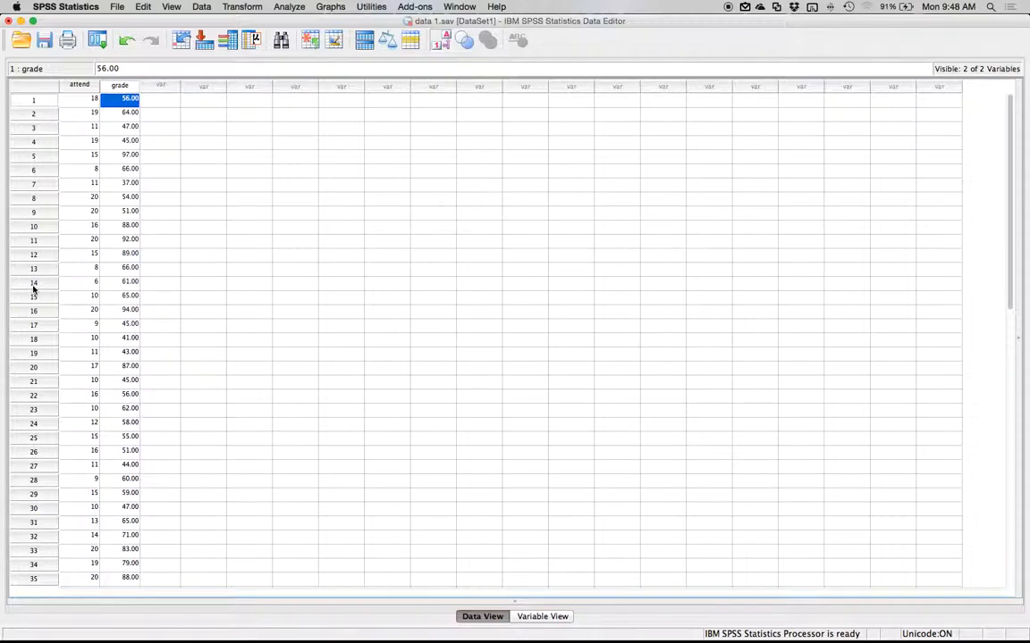
{"action": "mouse_move", "coordinate": [66, 100]}
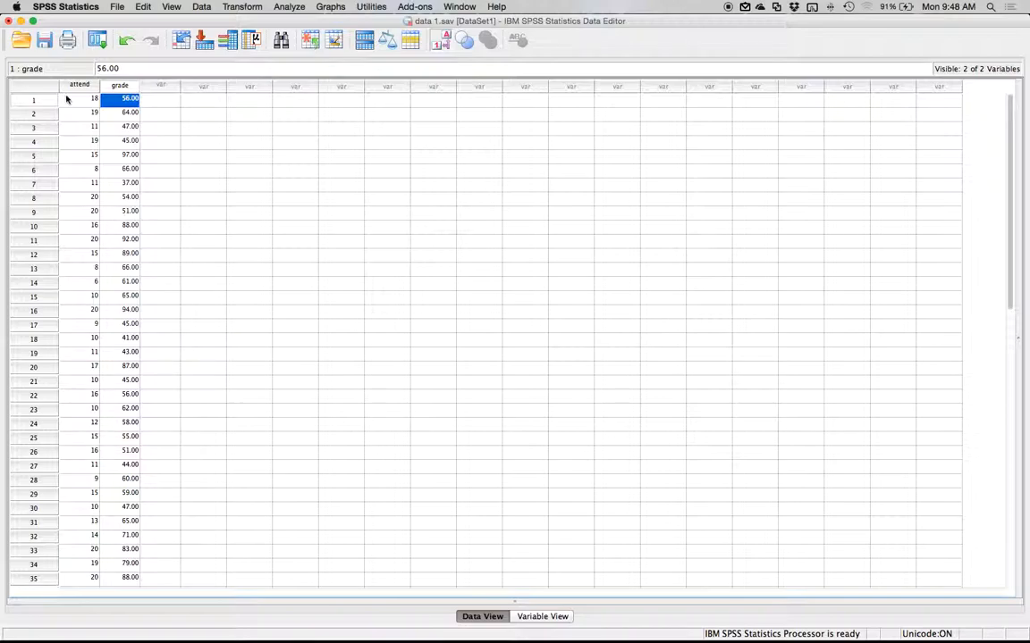
{"action": "left_click", "coordinate": [78, 84]}
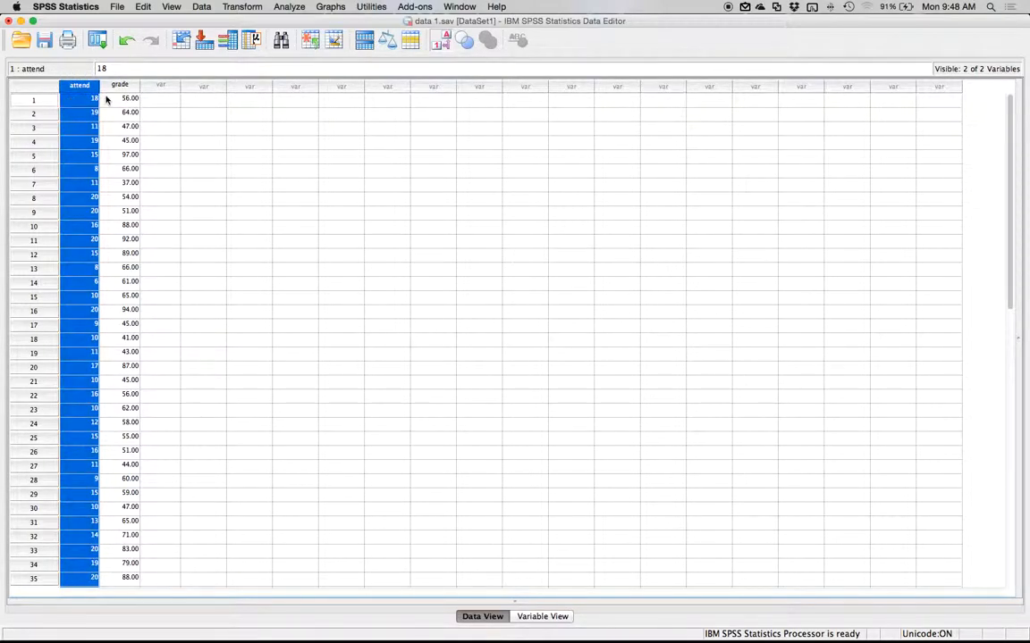
{"action": "left_click", "coordinate": [119, 97]}
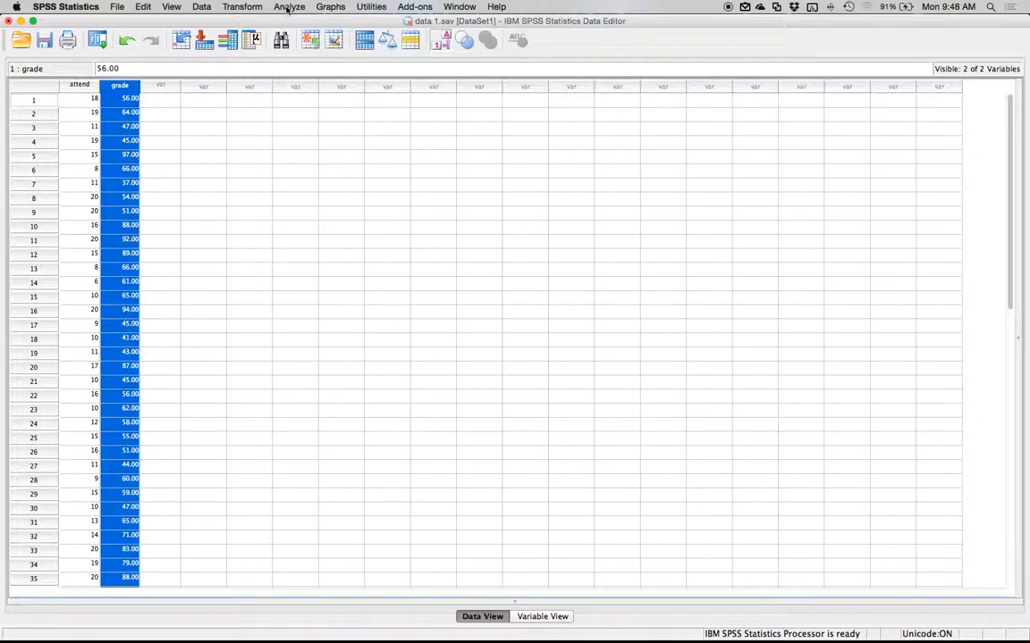
Run a linear regression with grade as dependent and attend as predictor.
{"action": "left_click", "coordinate": [288, 6]}
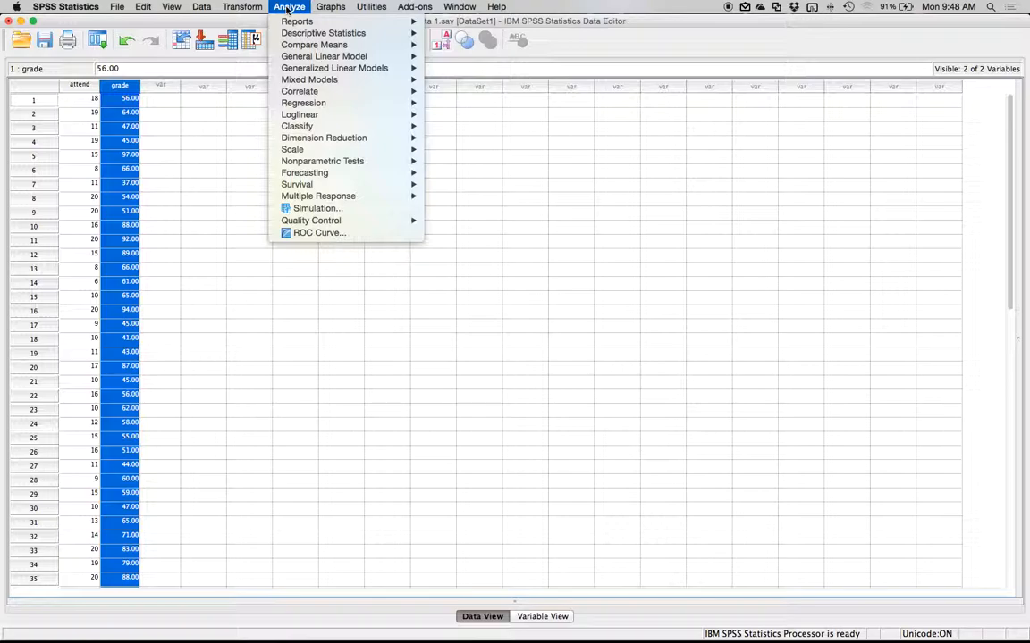
{"action": "mouse_move", "coordinate": [303, 102]}
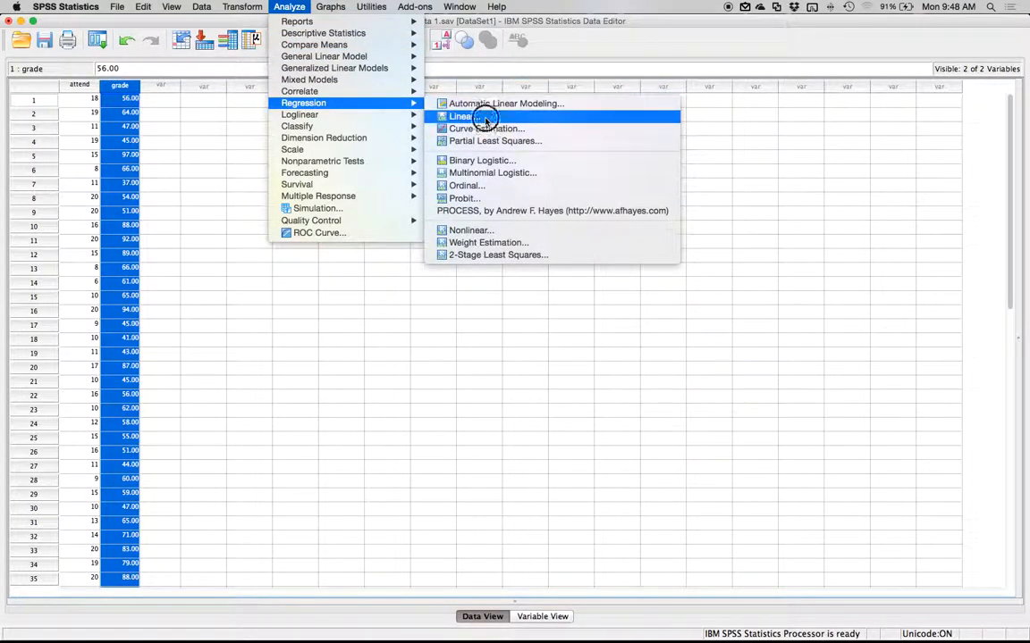
{"action": "left_click", "coordinate": [461, 116]}
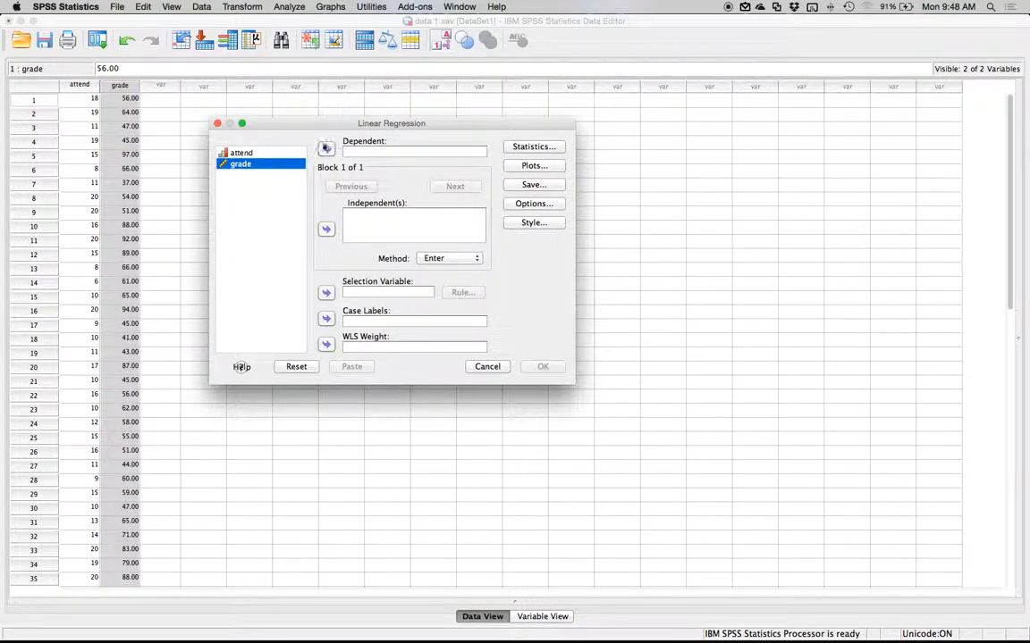
{"action": "left_click", "coordinate": [325, 148]}
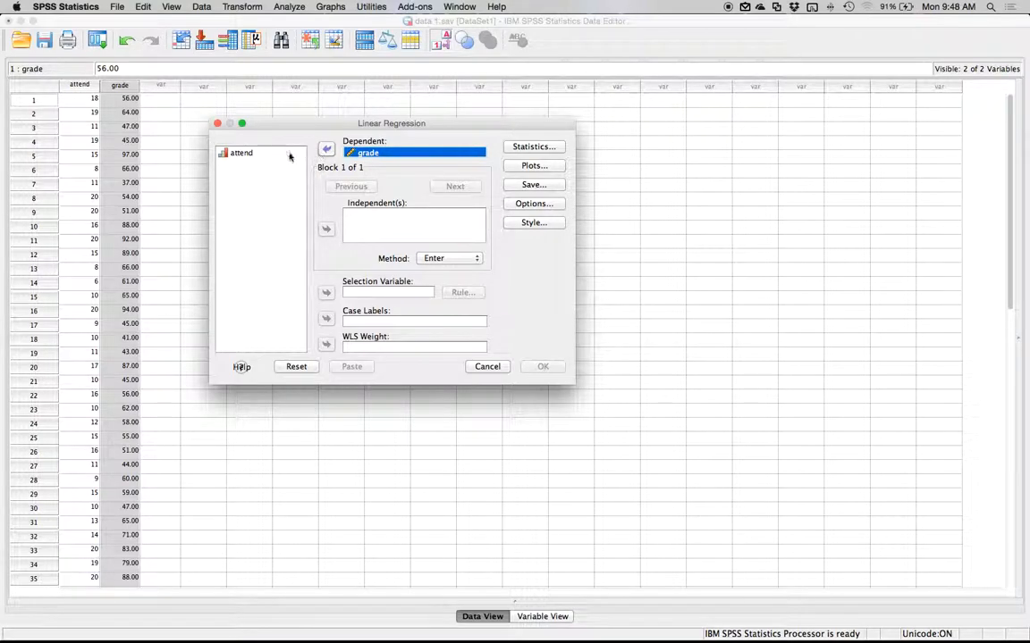
{"action": "left_click", "coordinate": [242, 153]}
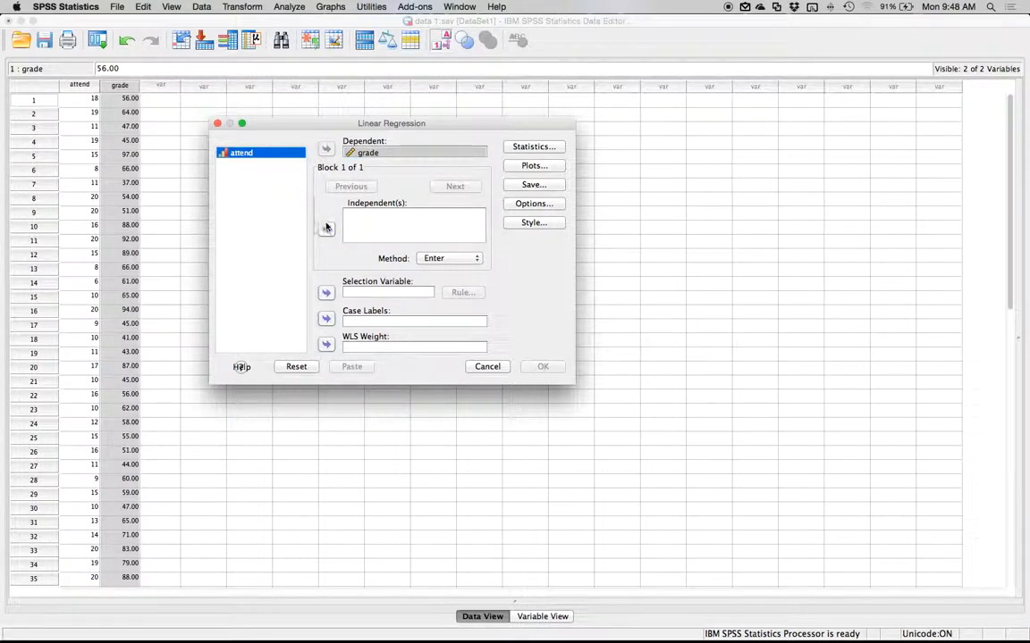
{"action": "left_click", "coordinate": [327, 231]}
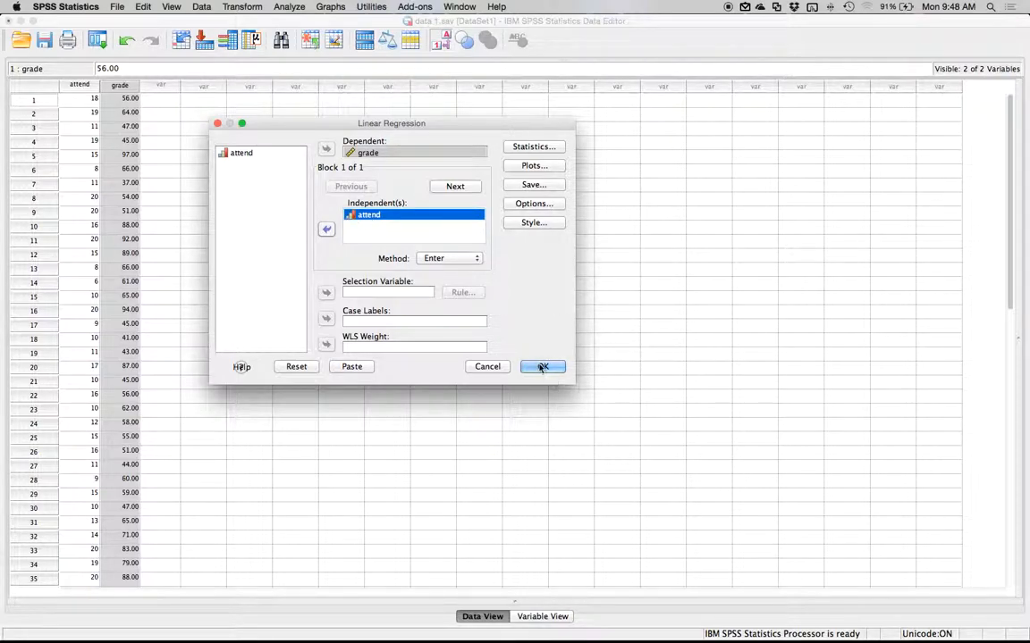
{"action": "left_click", "coordinate": [543, 366]}
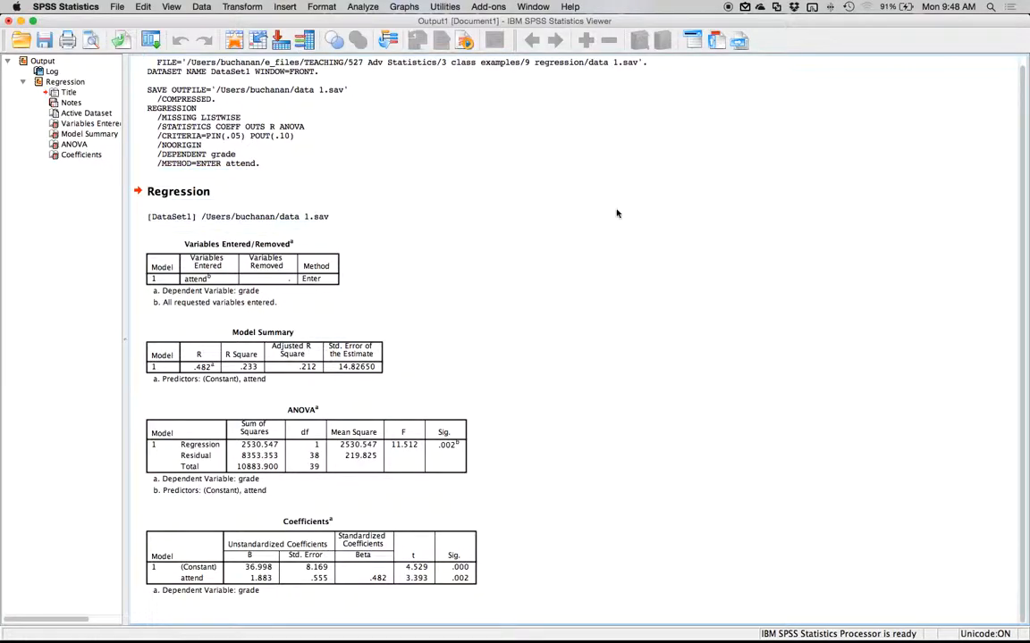
{"action": "mouse_move", "coordinate": [574, 240]}
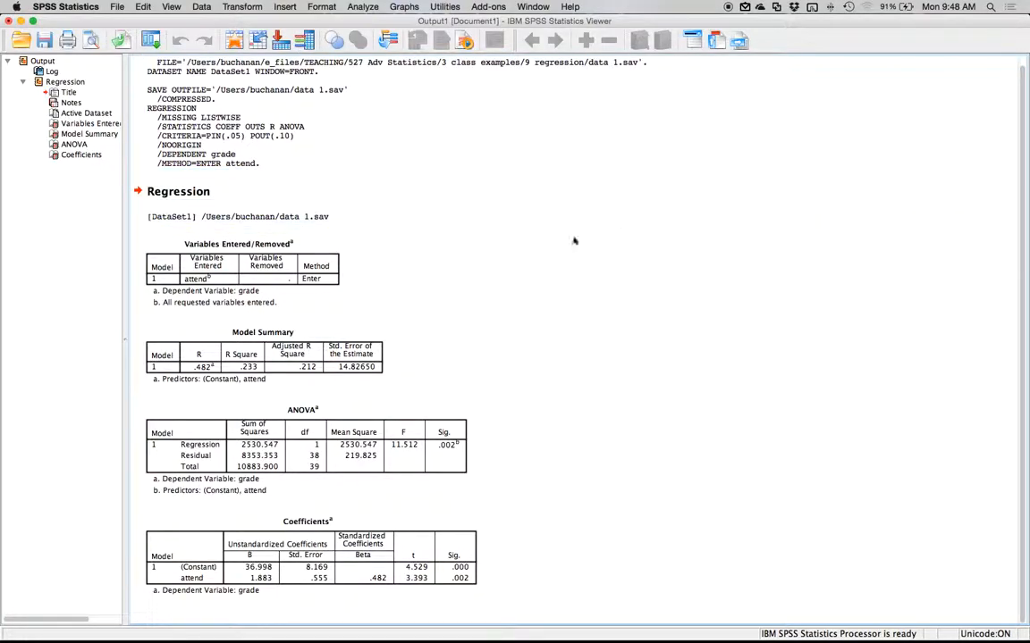
Select the Model Summary table in the Output Viewer and open its copy menu.
{"action": "left_click", "coordinate": [263, 367]}
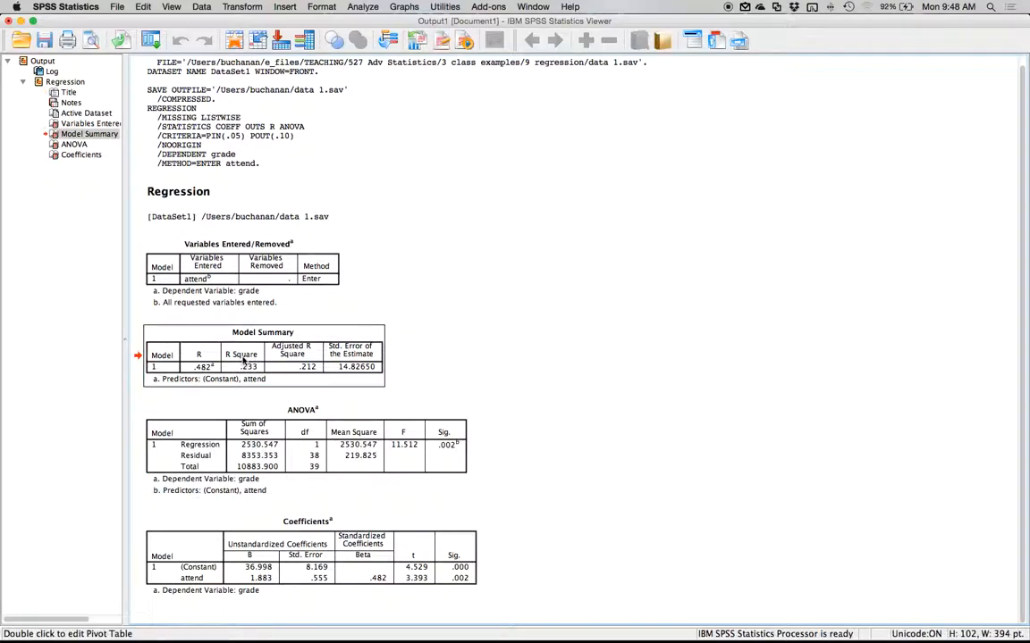
{"action": "right_click", "coordinate": [246, 366]}
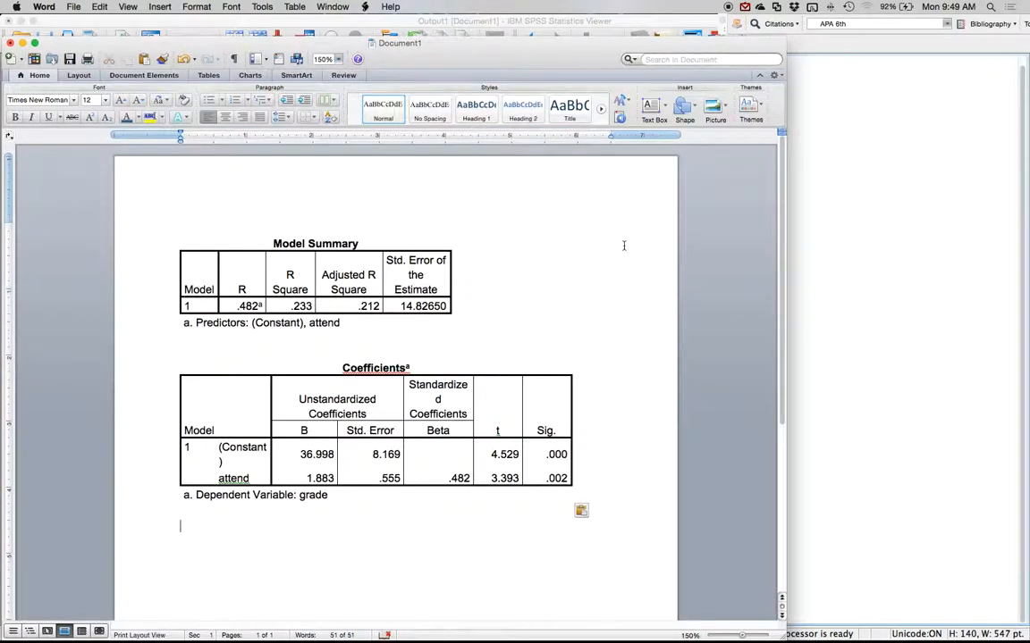
Add an 'Equation:' heading, highlight B values 36.998 and 1.883, and write Y = a + bx.
{"action": "type", "text": "Equation:"}
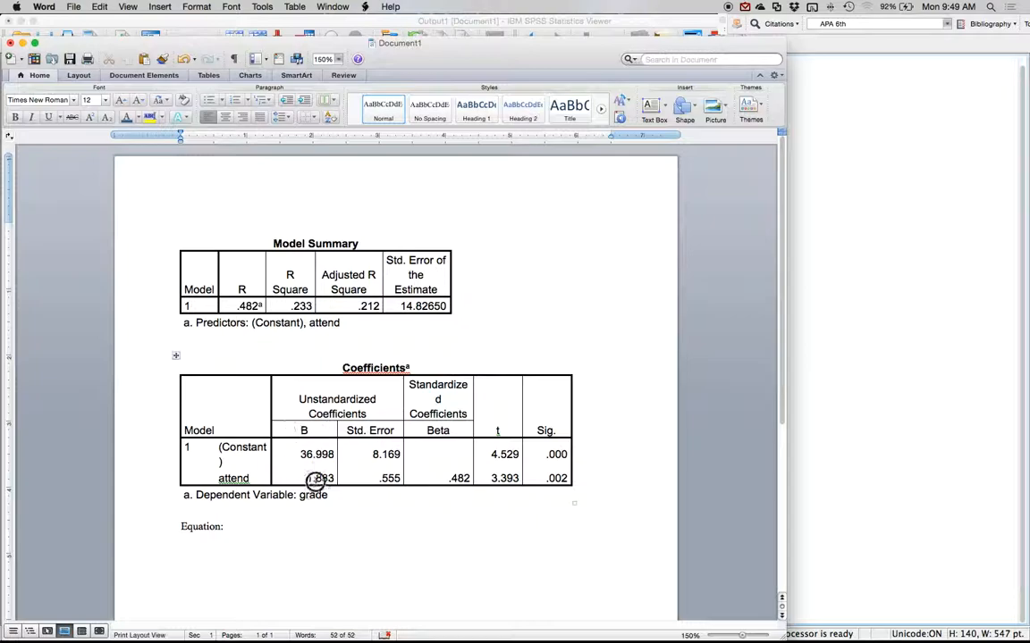
{"action": "left_click_drag", "start_coordinate": [304, 430], "coordinate": [304, 478]}
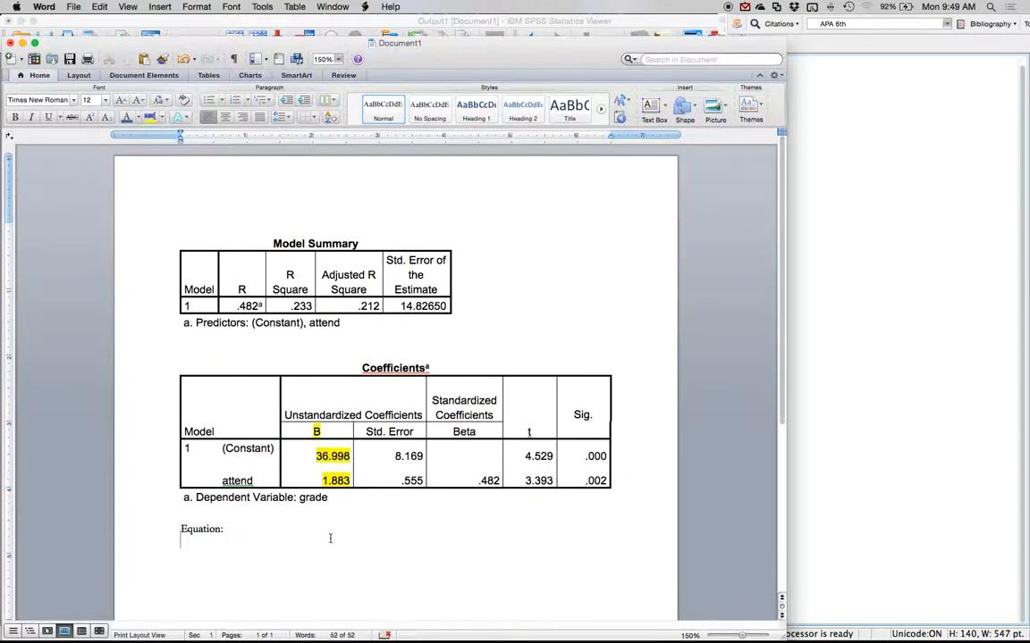
{"action": "type", "text": "Y = a + b"}
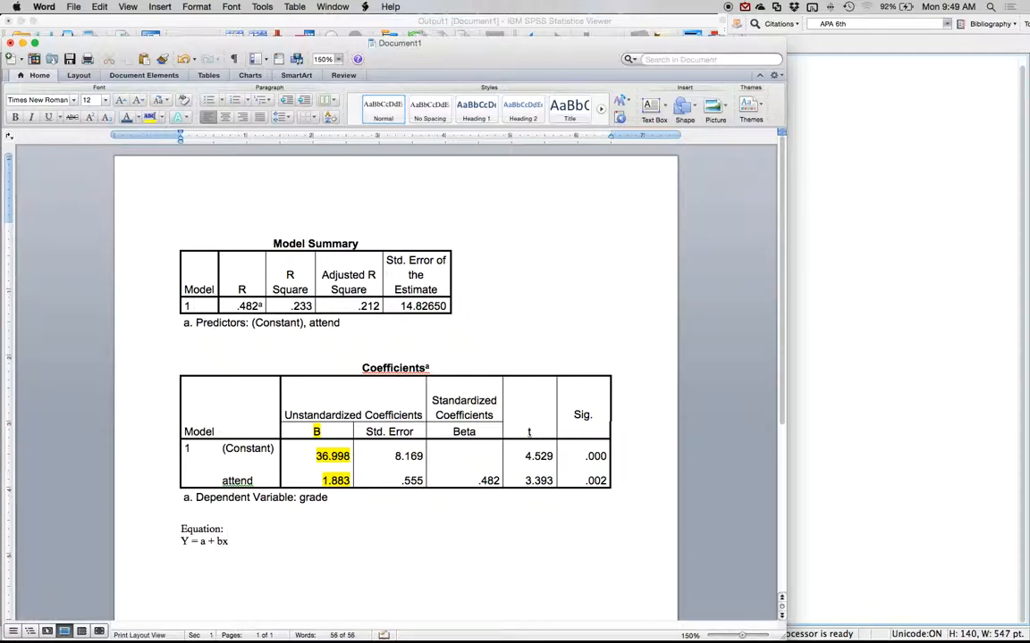
{"action": "type", "text": "x"}
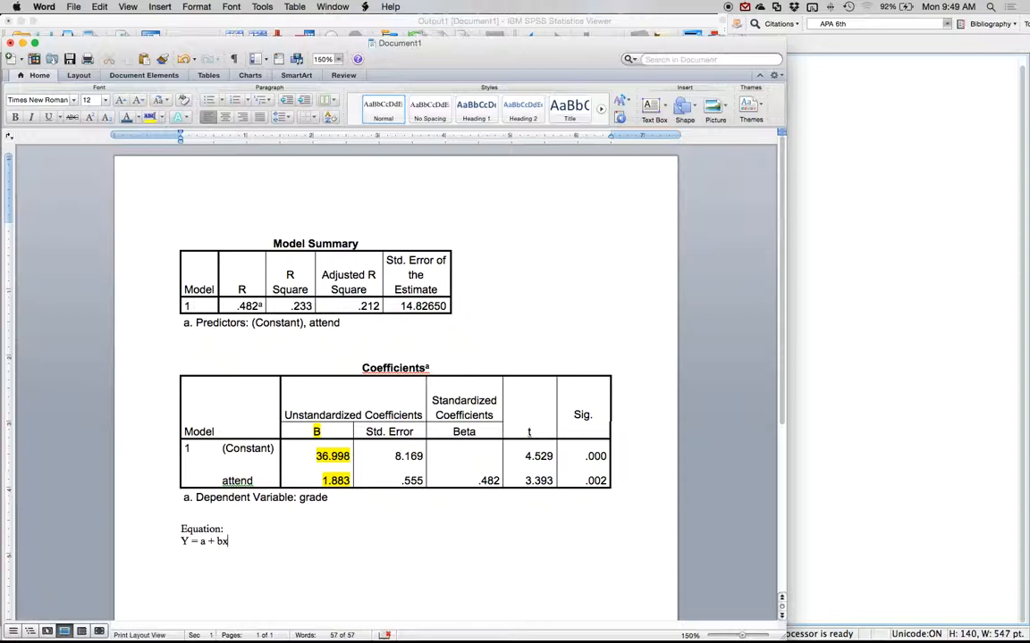
{"action": "key", "text": "enter"}
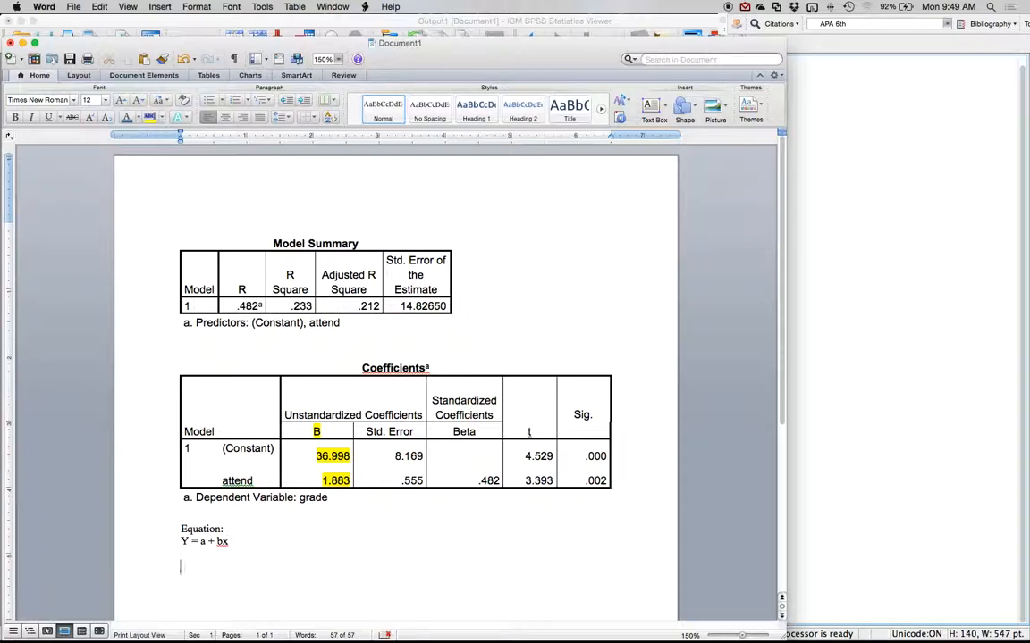
Write the filled-in equation Y = 37.00 + 1.88(X attendance) below the formula.
{"action": "type", "text": "Y"}
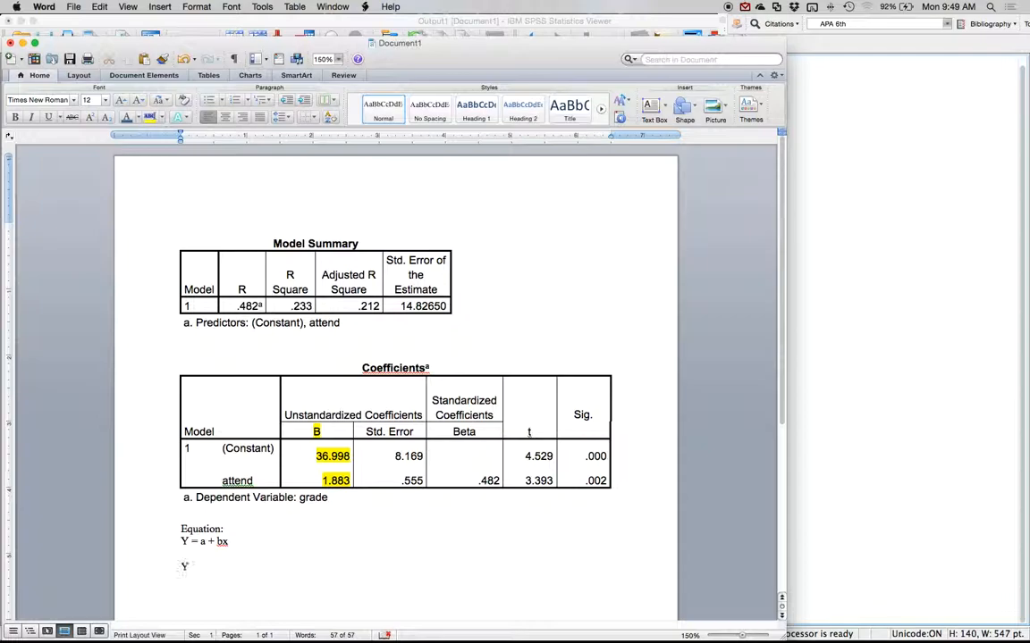
{"action": "type", "text": "="}
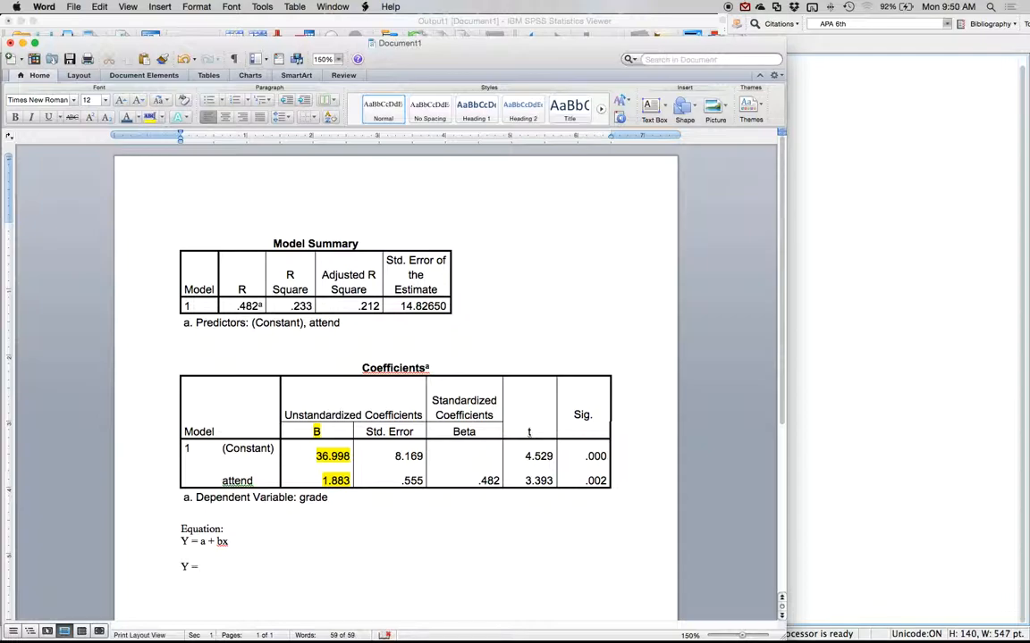
{"action": "type", "text": "36."}
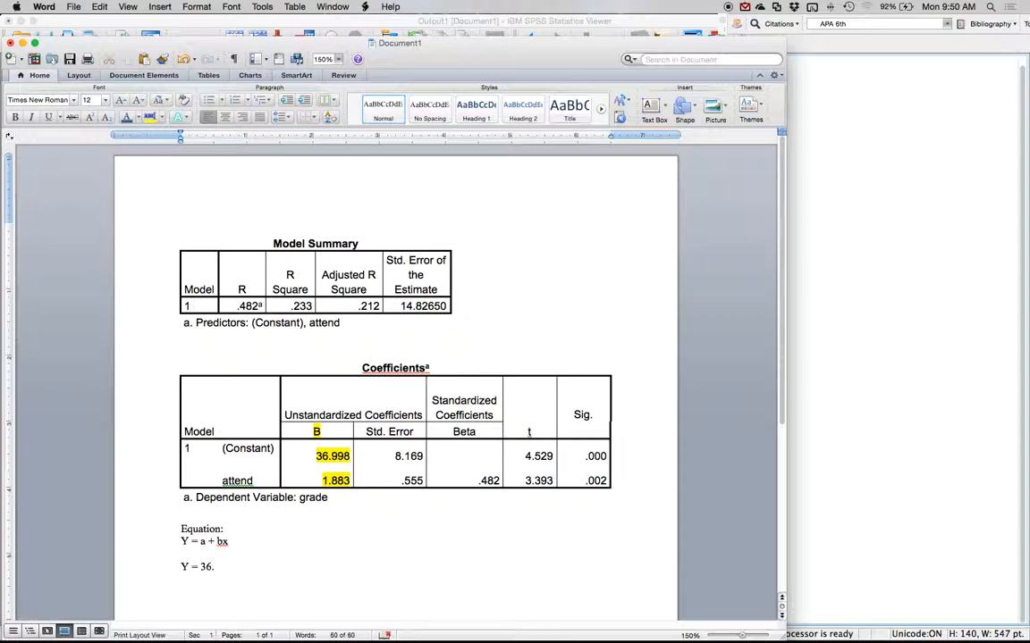
{"action": "type", "text": "7"}
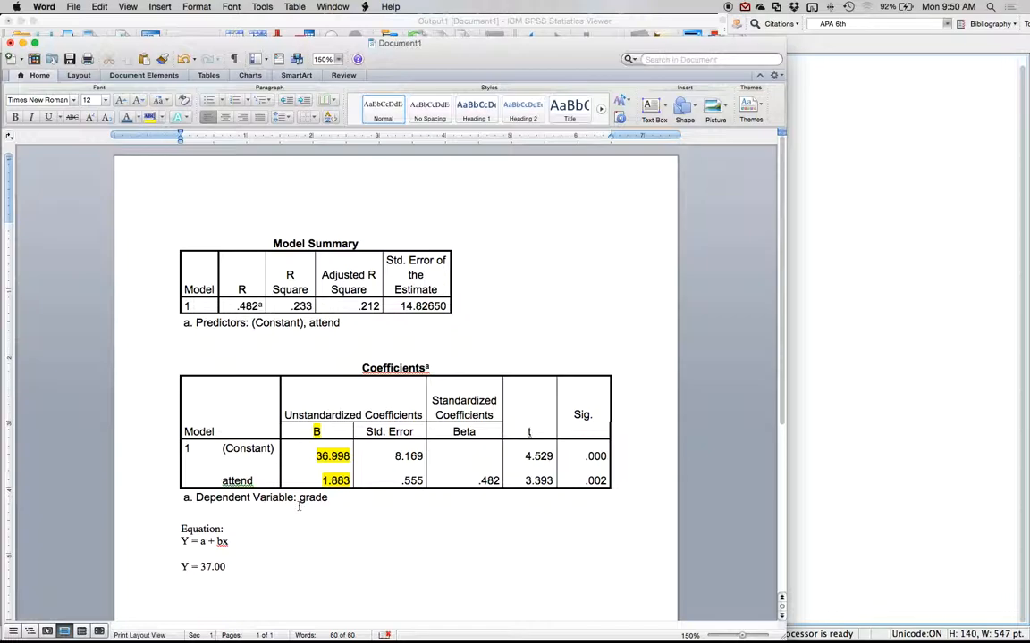
{"action": "type", "text": "+"}
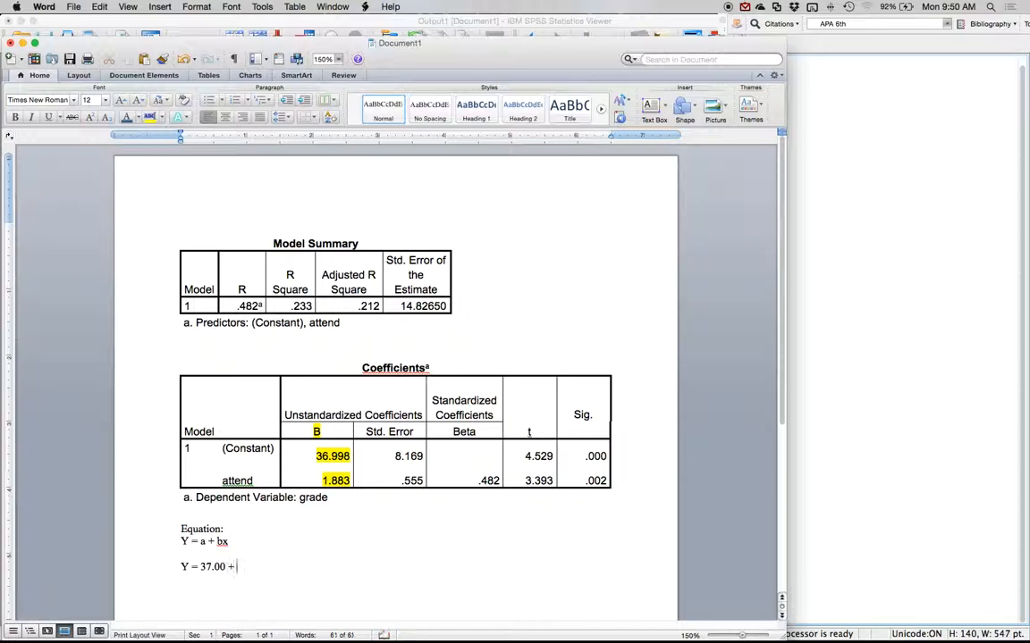
{"action": "type", "text": "1."}
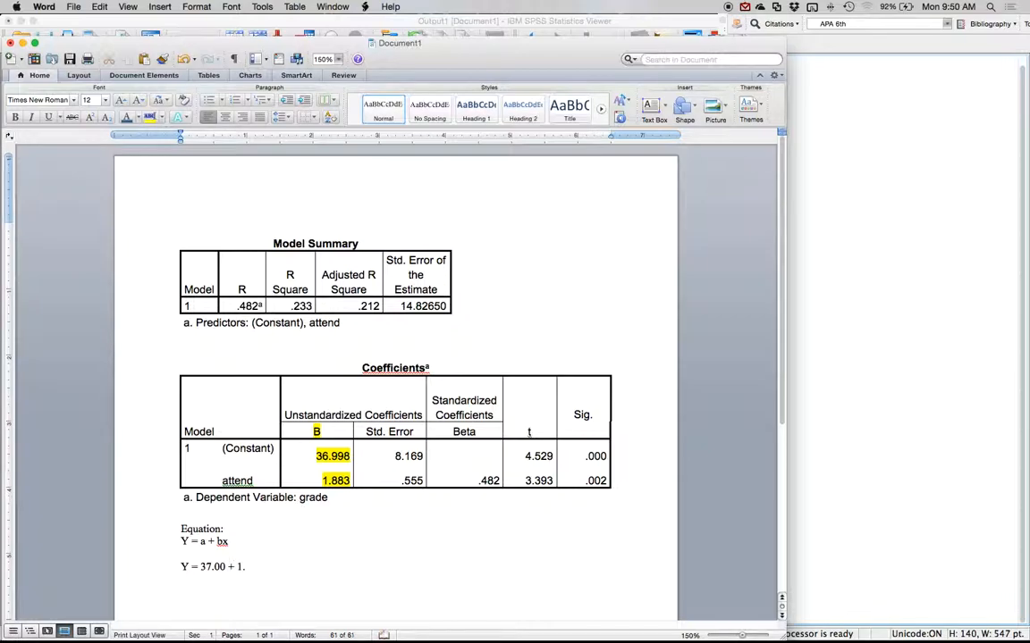
{"action": "type", "text": "88(X - a"}
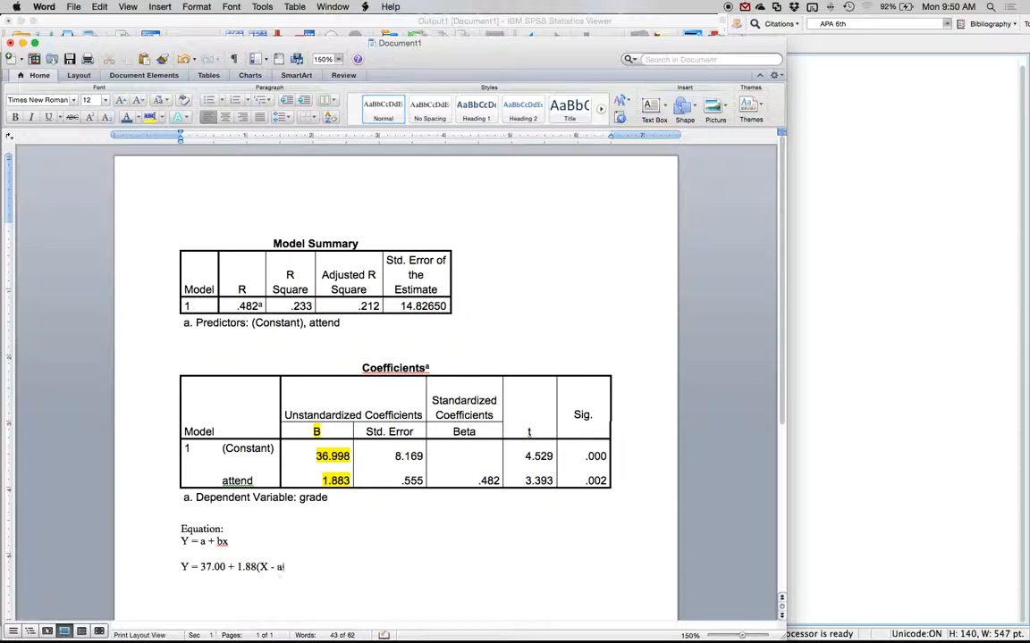
{"action": "type", "text": "ttendance)"}
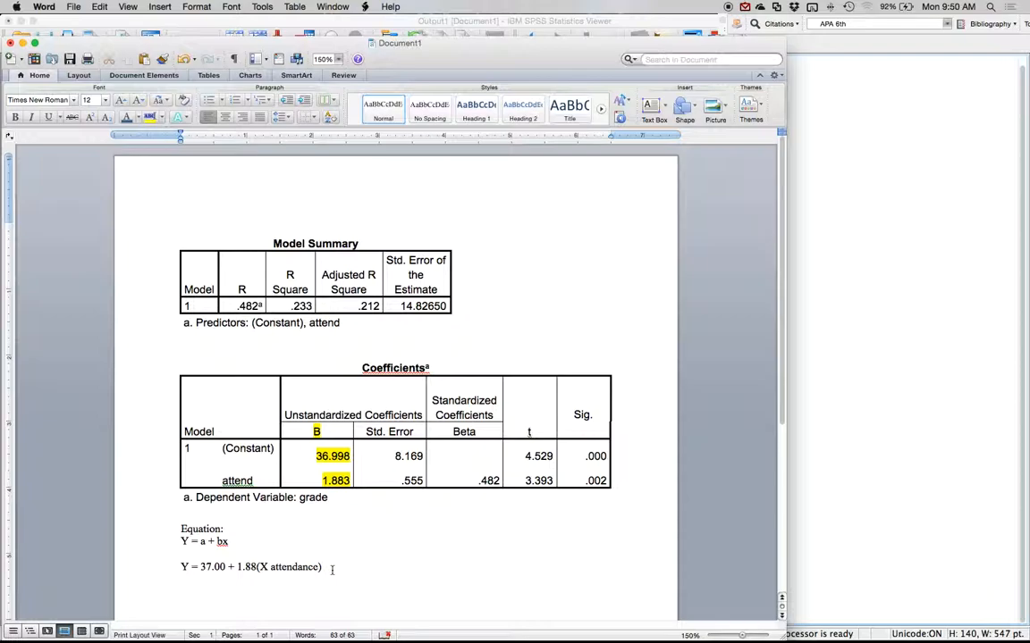
{"action": "left_click", "coordinate": [324, 567]}
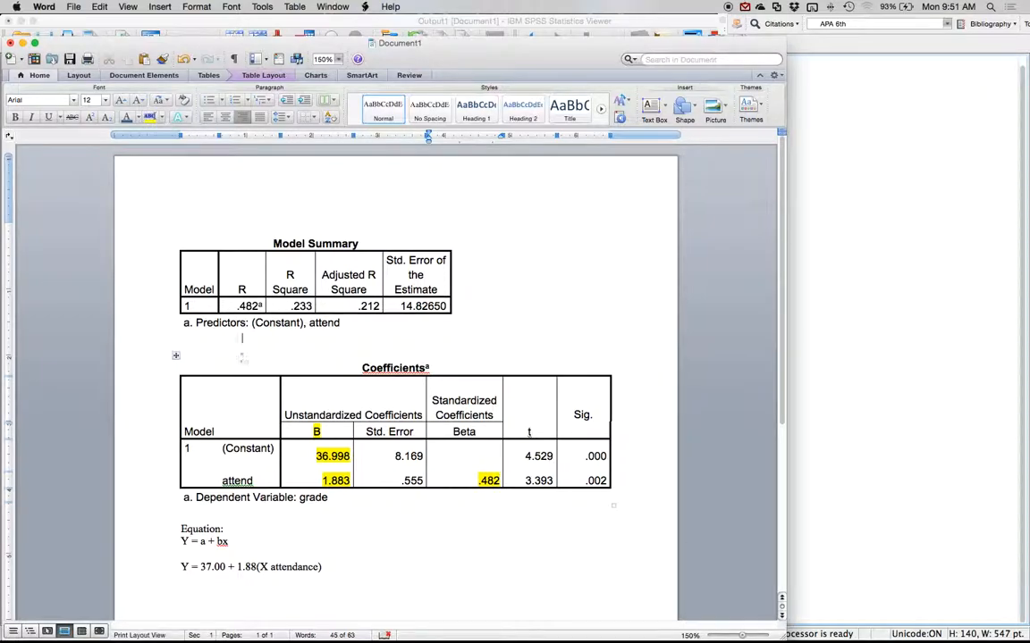
Highlight R .482, Beta .482, t 3.393 and Sig. .002 in the tables.
{"action": "double_click", "coordinate": [248, 306]}
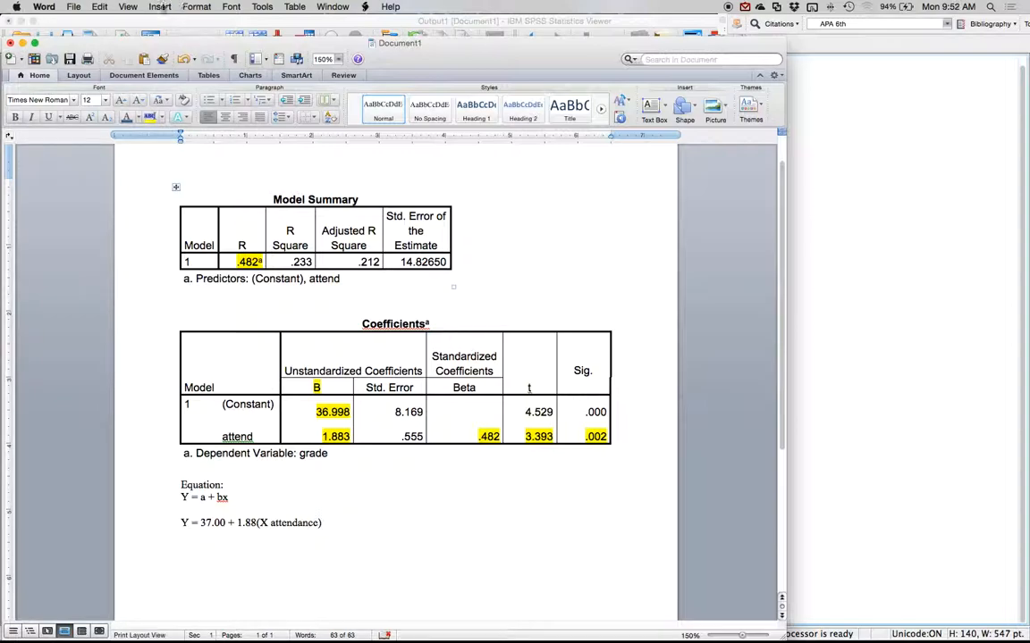
Insert the β symbol and start the results line with β = .48, t(.
{"action": "left_click", "coordinate": [159, 7]}
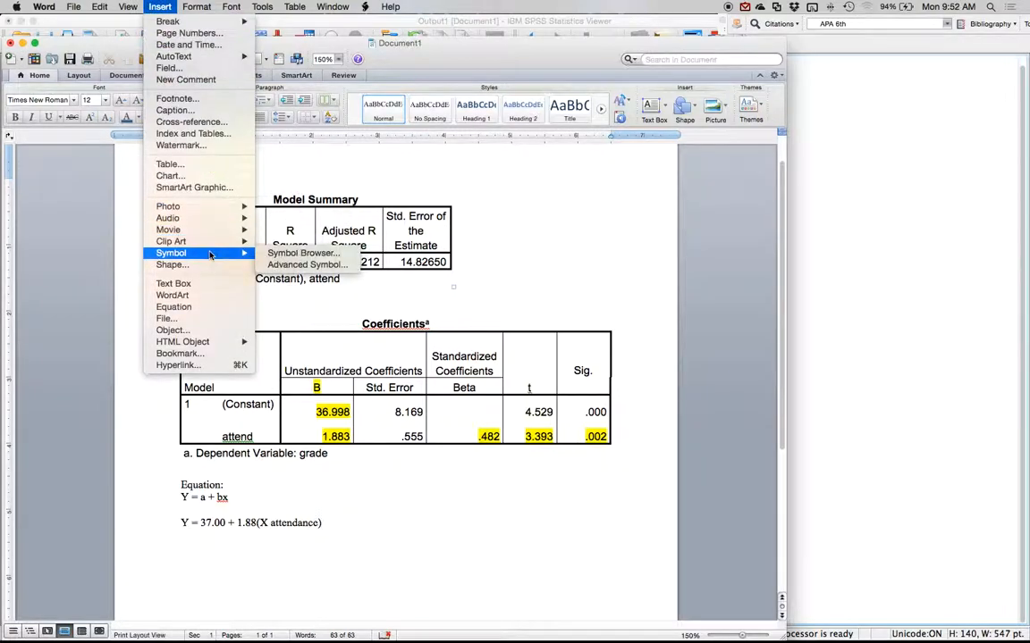
{"action": "left_click", "coordinate": [304, 253]}
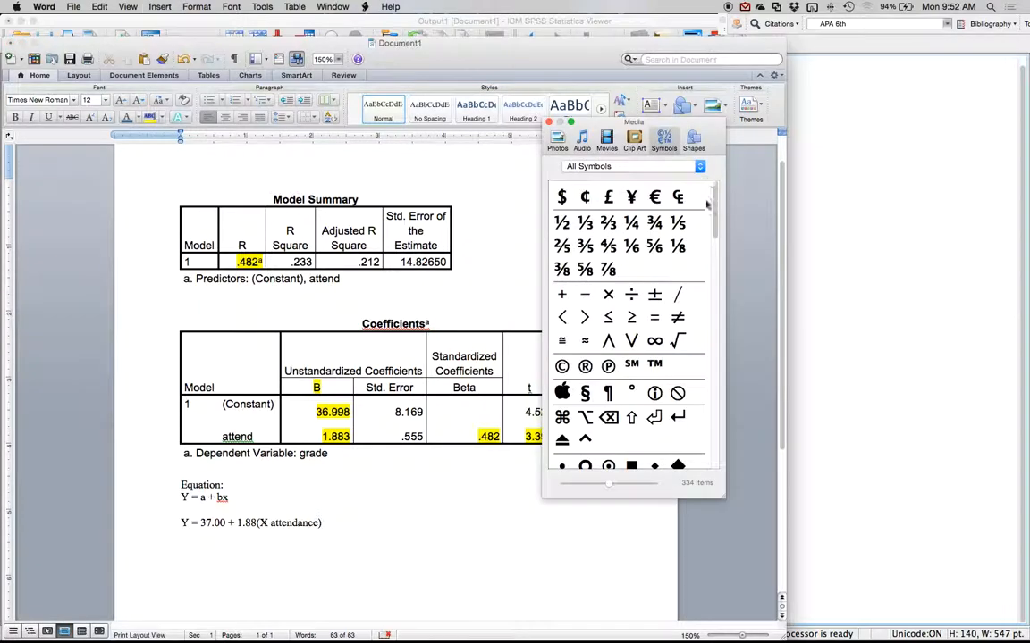
{"action": "scroll", "scroll_direction": "down", "scroll_amount": 3}
{"action": "type", "text": "B = .48"}
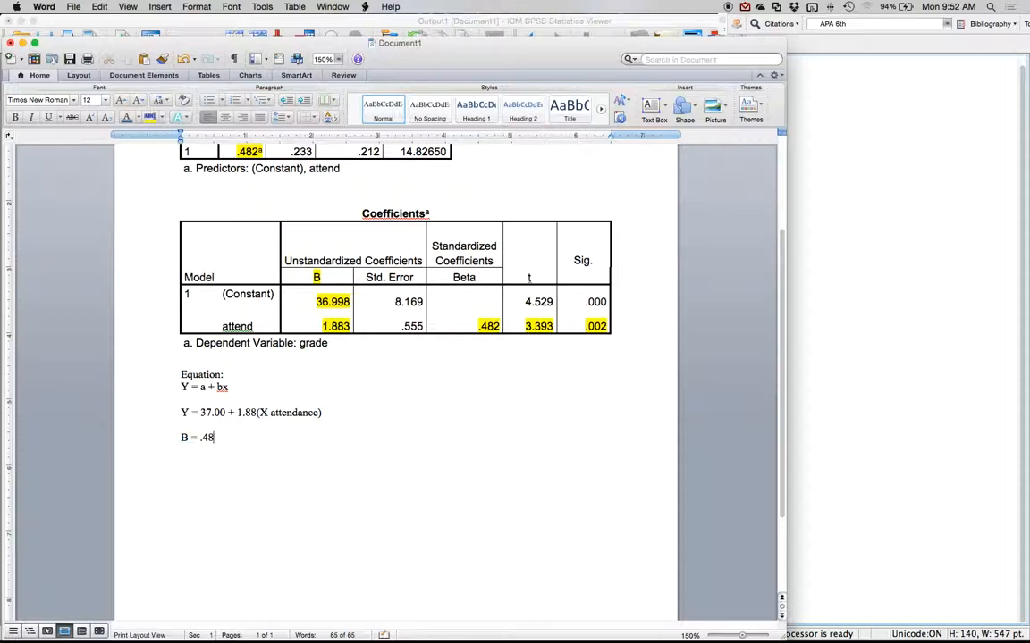
{"action": "key", "text": "backspace"}
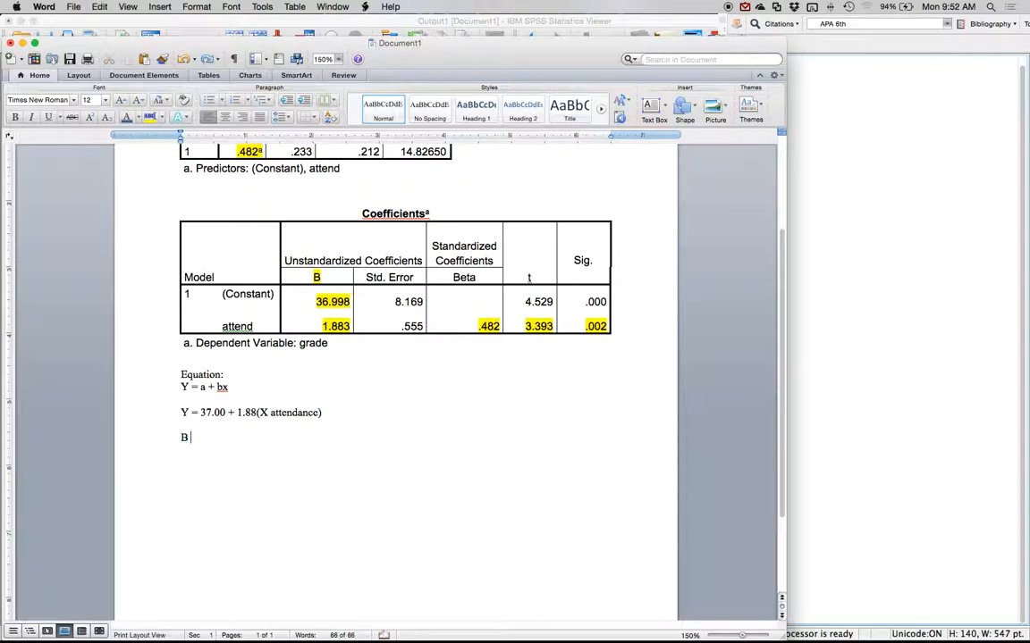
{"action": "type", "text": "β ="}
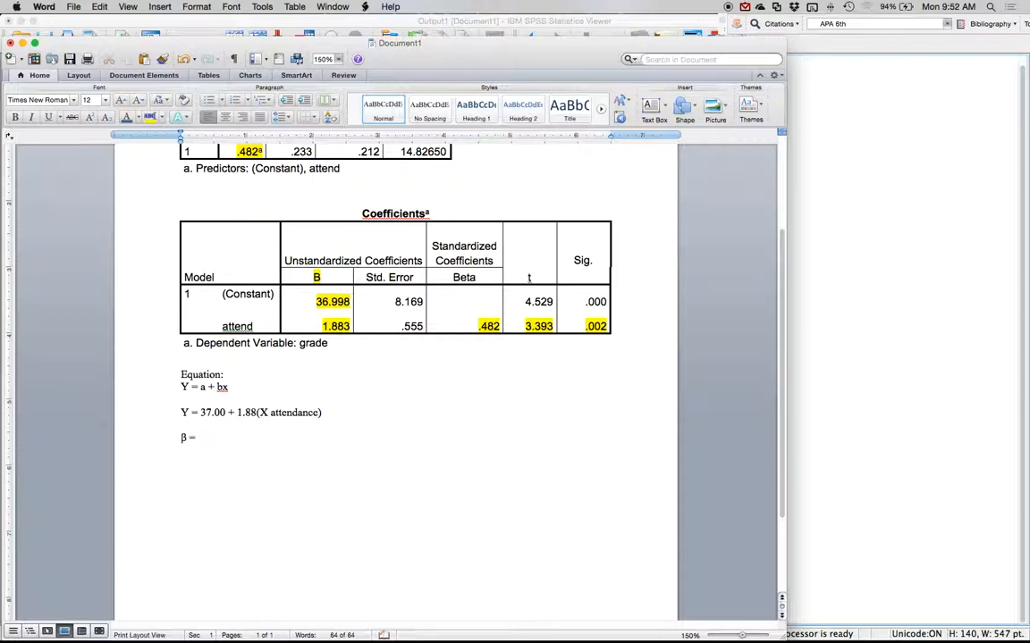
{"action": "type", "text": ".48,"}
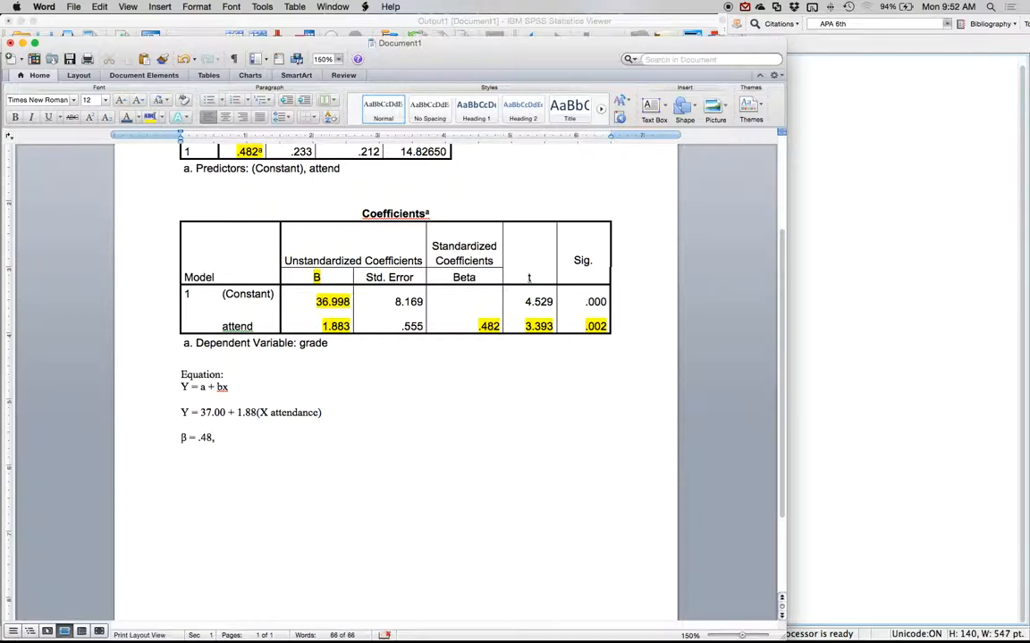
{"action": "type", "text": "t("}
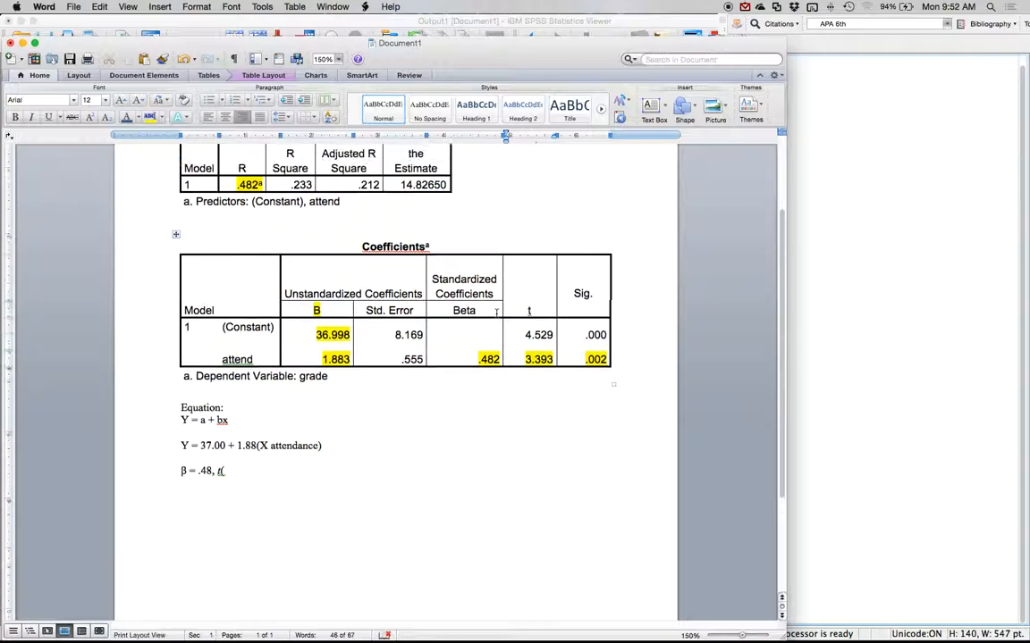
{"action": "mouse_move", "coordinate": [883, 333]}
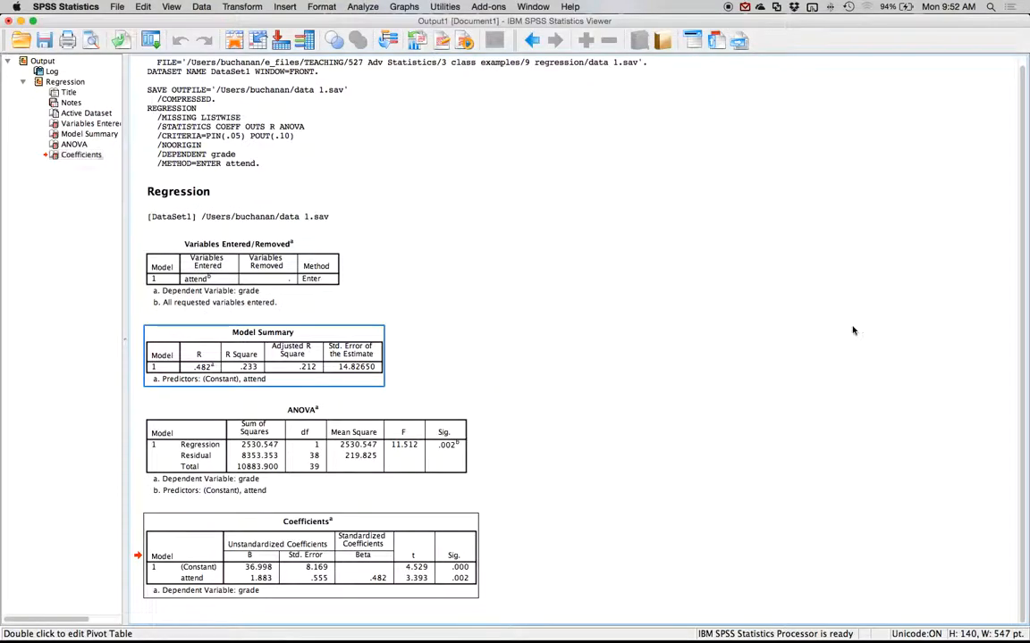
Copy the ANOVA table and continue the line with t(38) = 3.39, p = .002, R².
{"action": "left_click", "coordinate": [304, 451]}
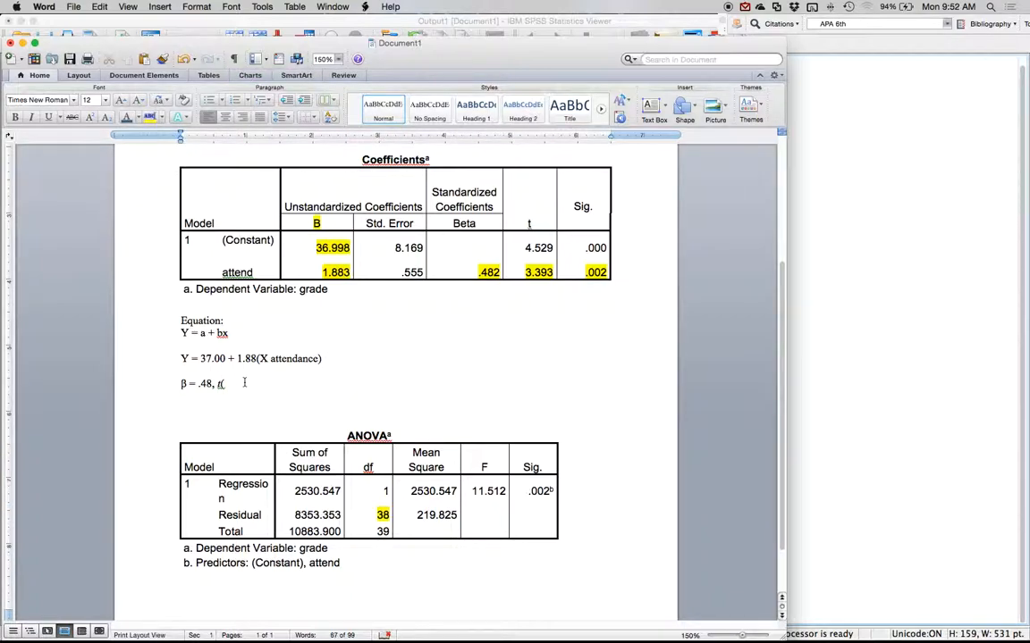
{"action": "type", "text": "(38)"}
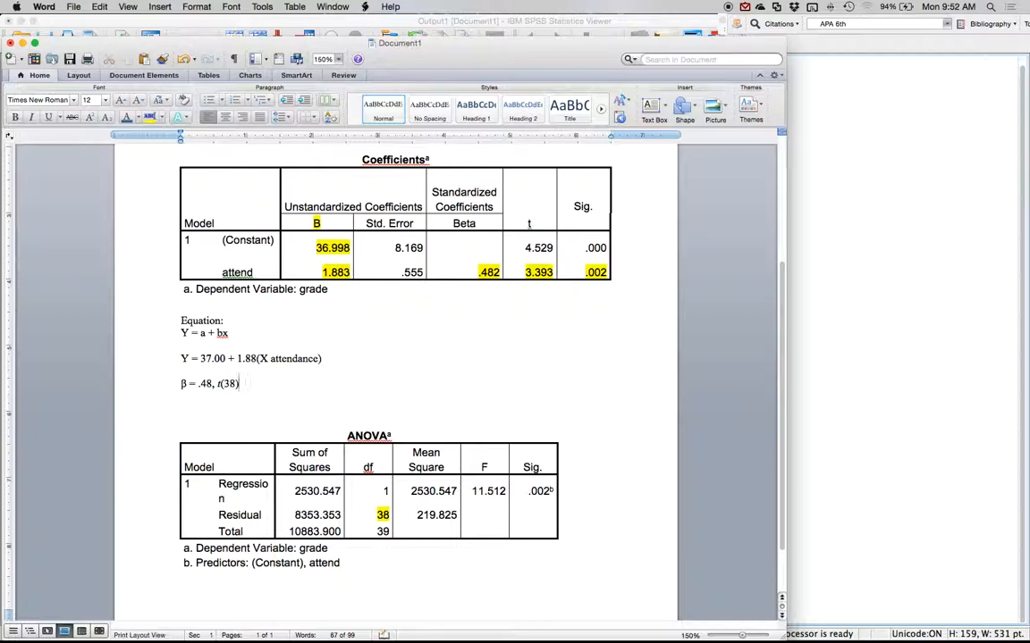
{"action": "type", "text": "="}
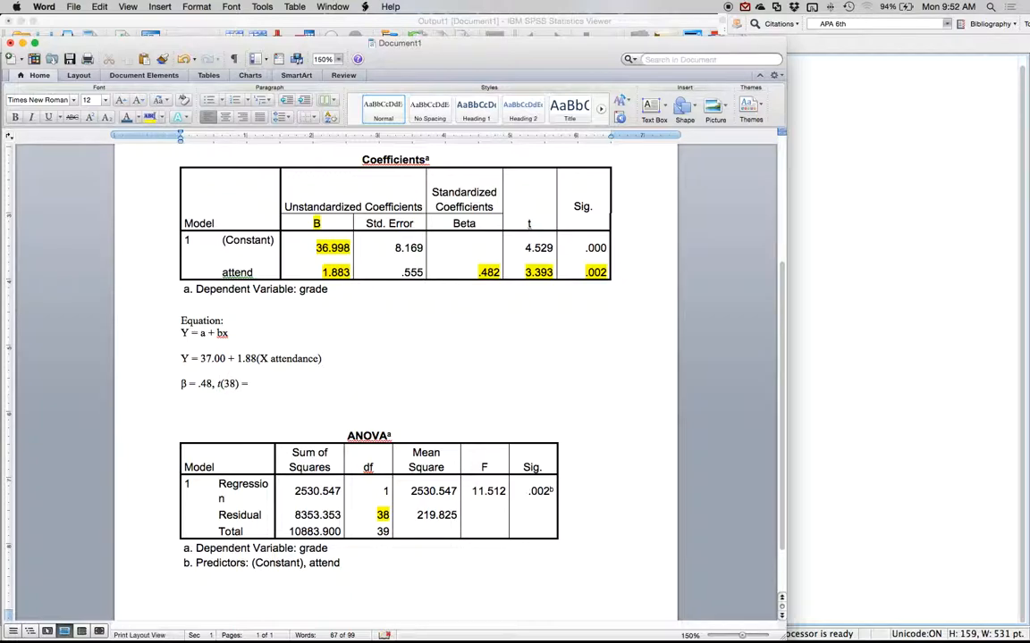
{"action": "type", "text": "3.39, p ="}
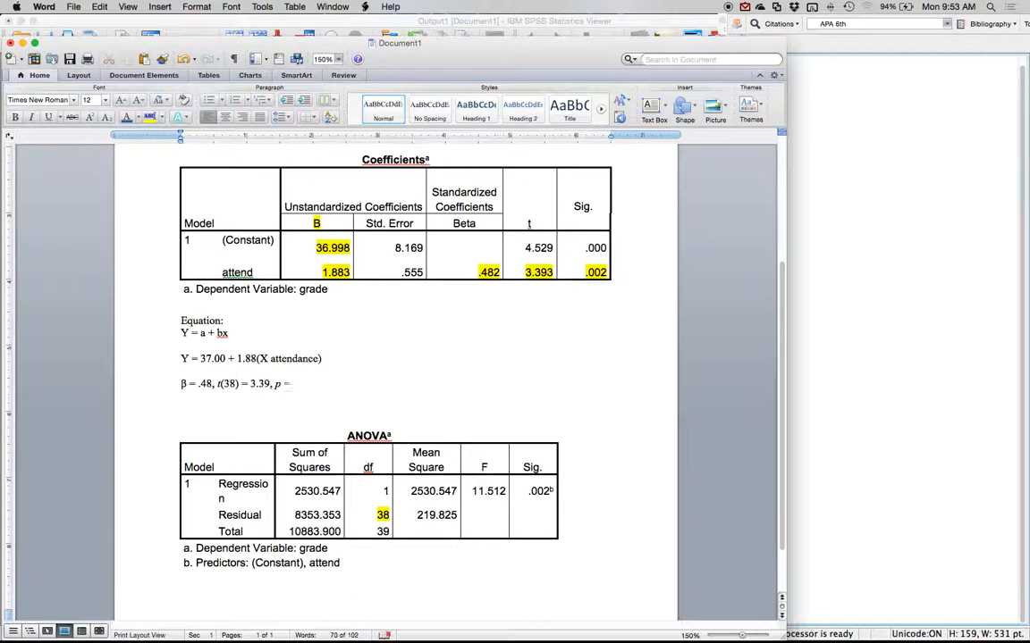
{"action": "type", "text": ".002,"}
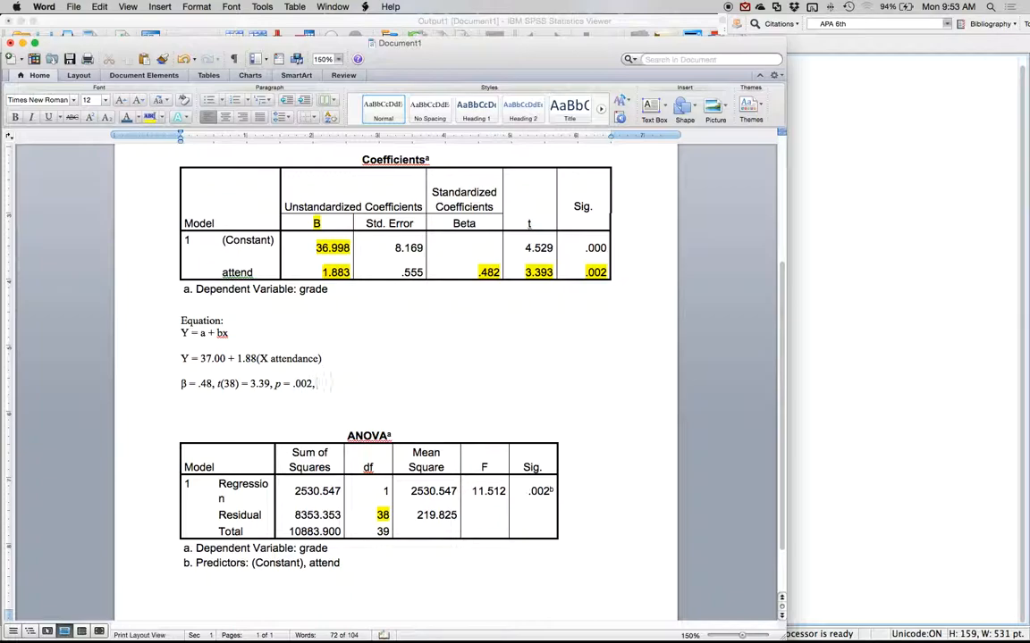
{"action": "type", "text": "R"}
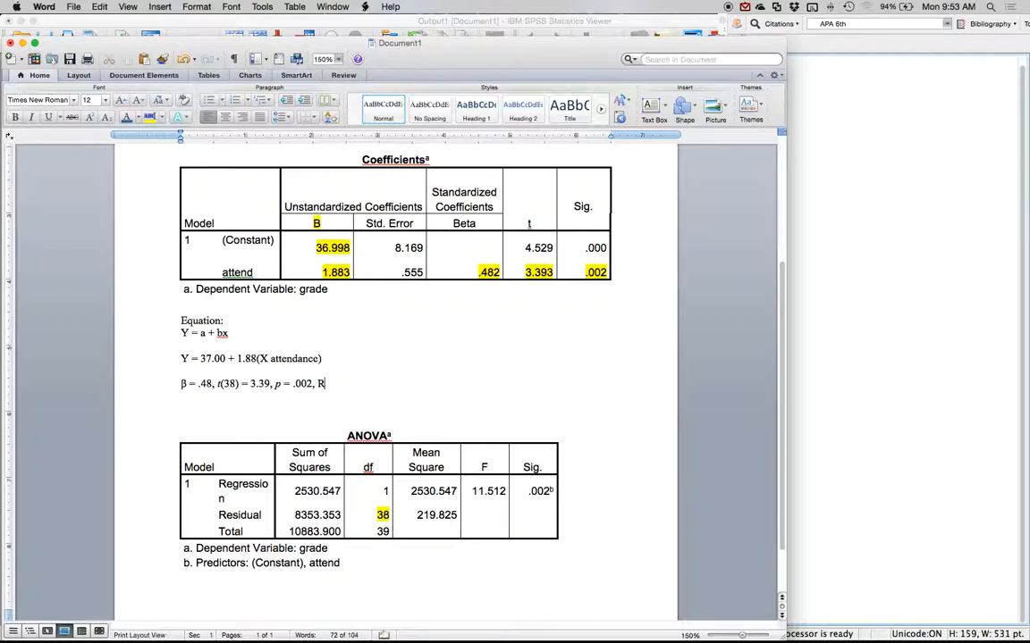
{"action": "type", "text": "2"}
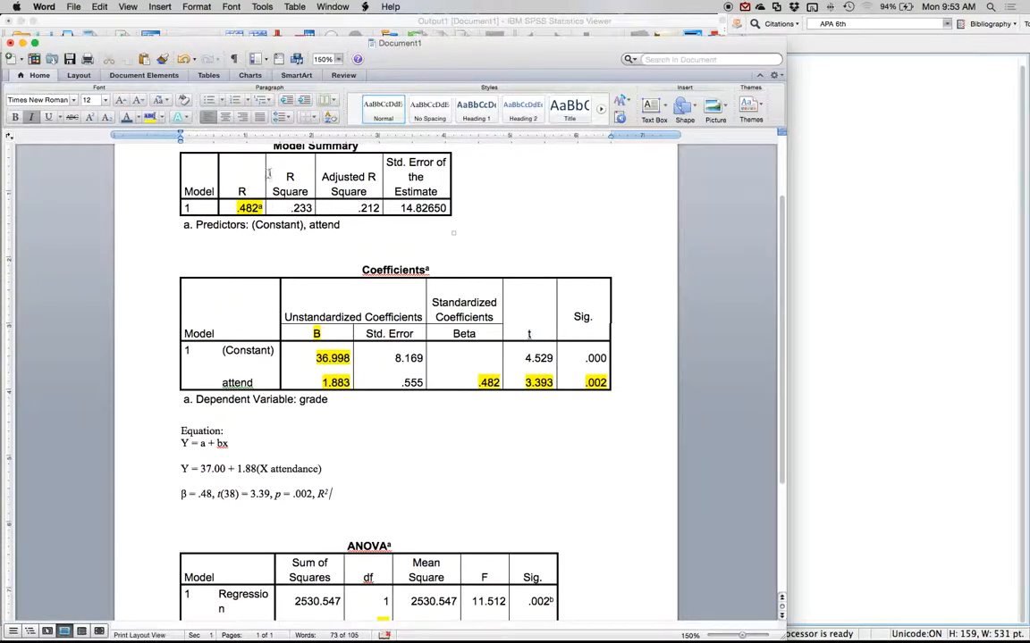
Highlight R Square .233, end the results line with R² = .23, and scroll to review.
{"action": "left_click", "coordinate": [289, 184]}
{"action": "type", "text": " ="}
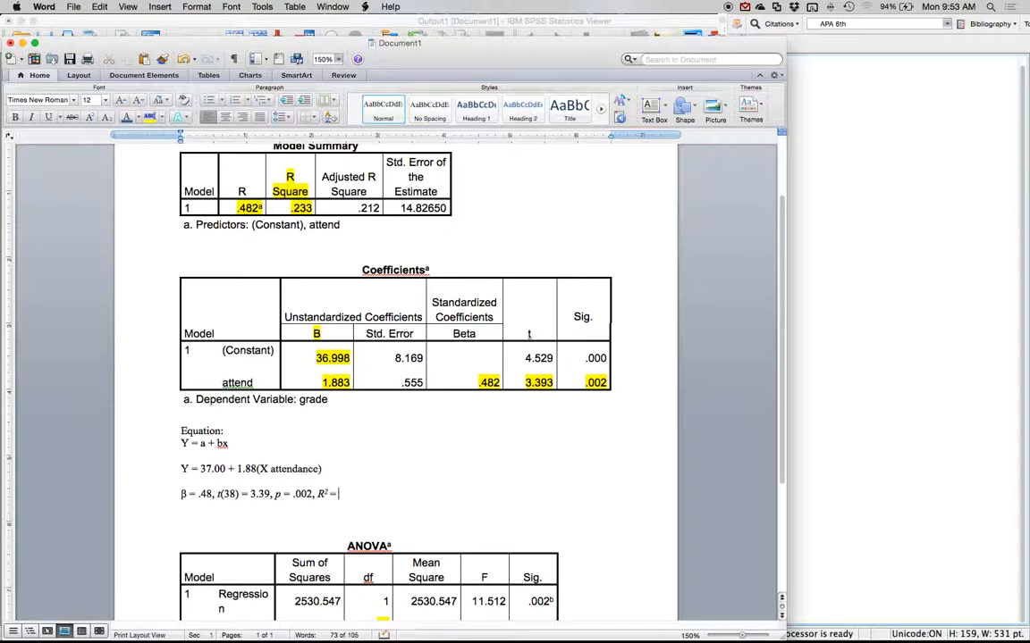
{"action": "type", "text": ".23"}
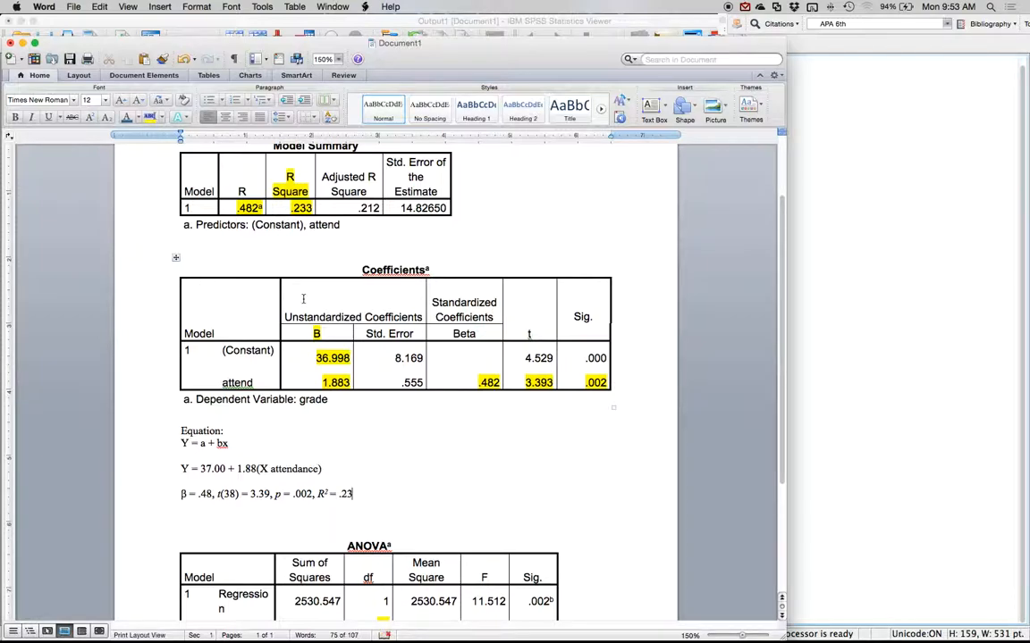
{"action": "scroll", "scroll_direction": "down", "scroll_amount": 3}
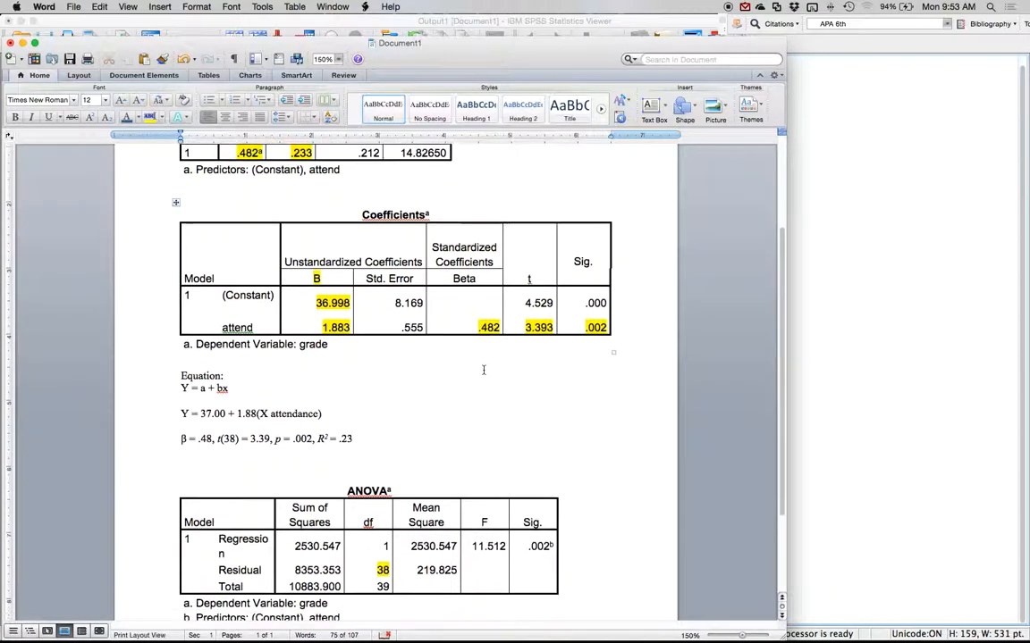
{"action": "scroll", "scroll_direction": "down", "scroll_amount": 3}
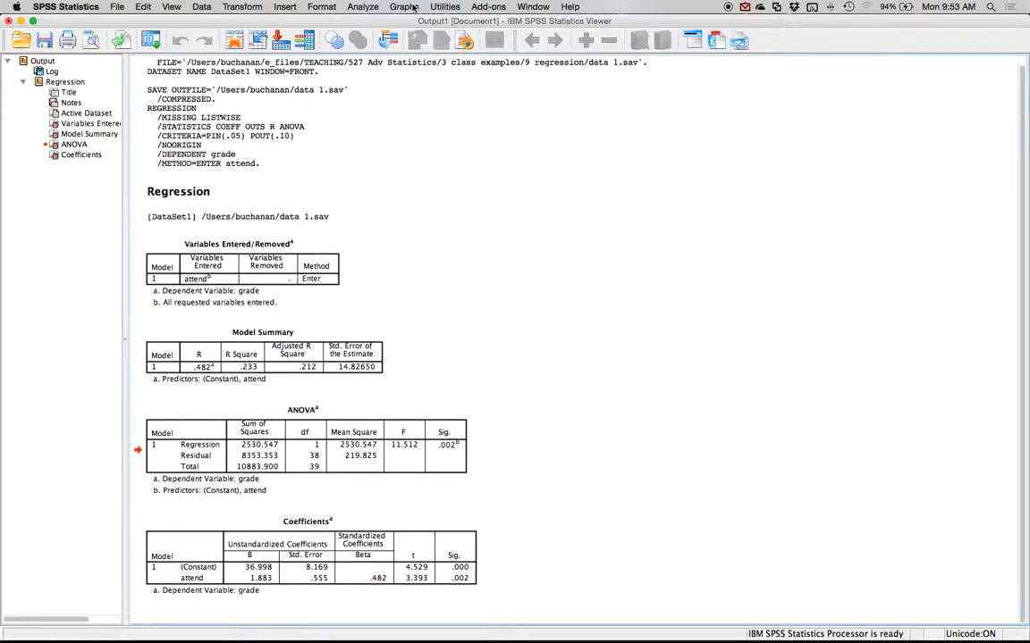
Build a Chart Builder scatterplot with attend (scale) on the X-axis and grade on Y.
{"action": "left_click", "coordinate": [404, 6]}
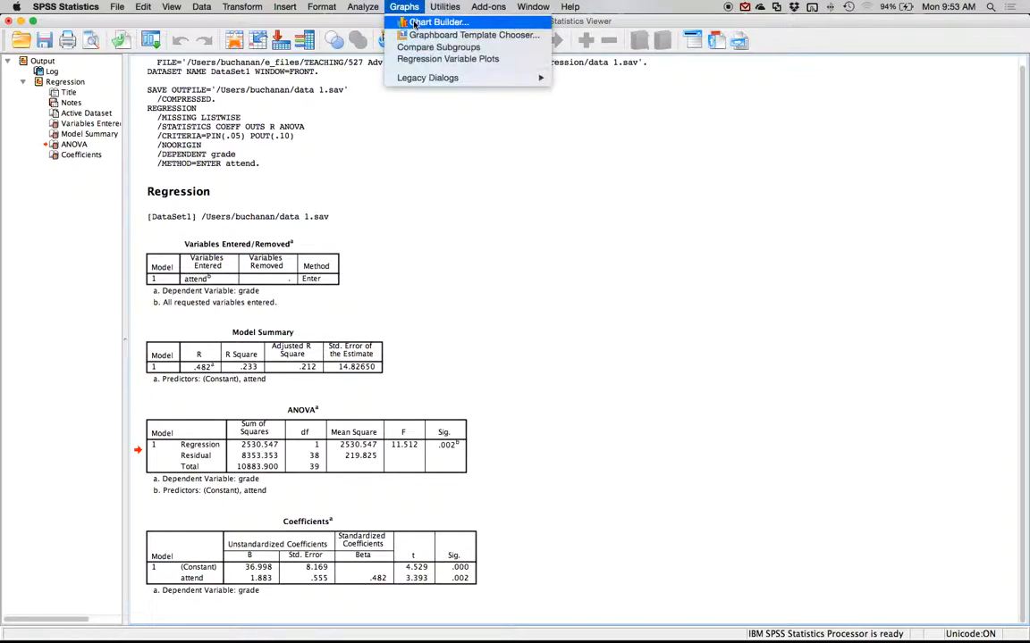
{"action": "left_click", "coordinate": [436, 22]}
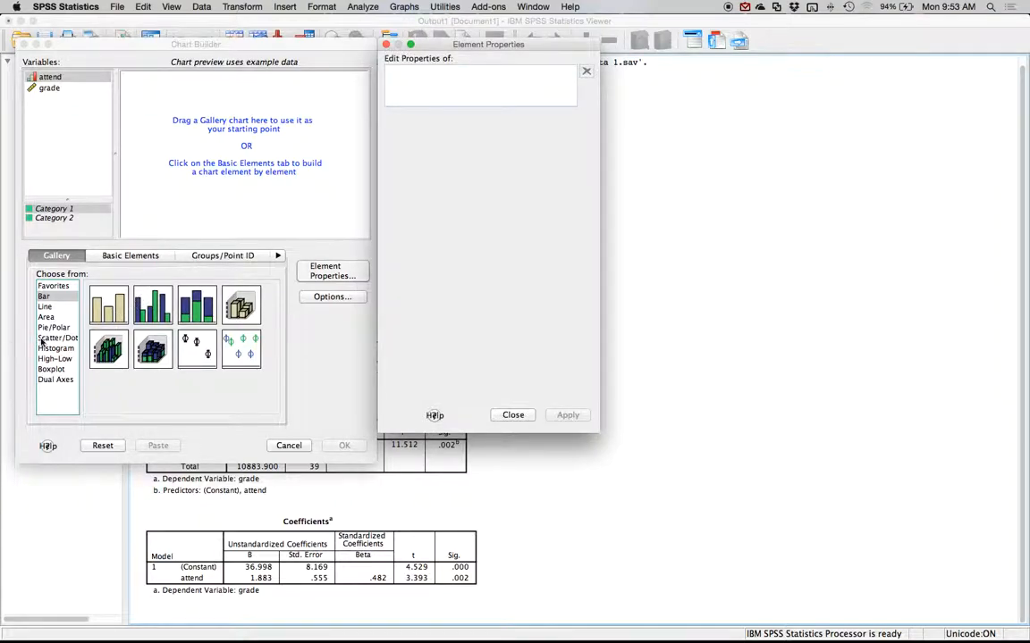
{"action": "left_click", "coordinate": [57, 338]}
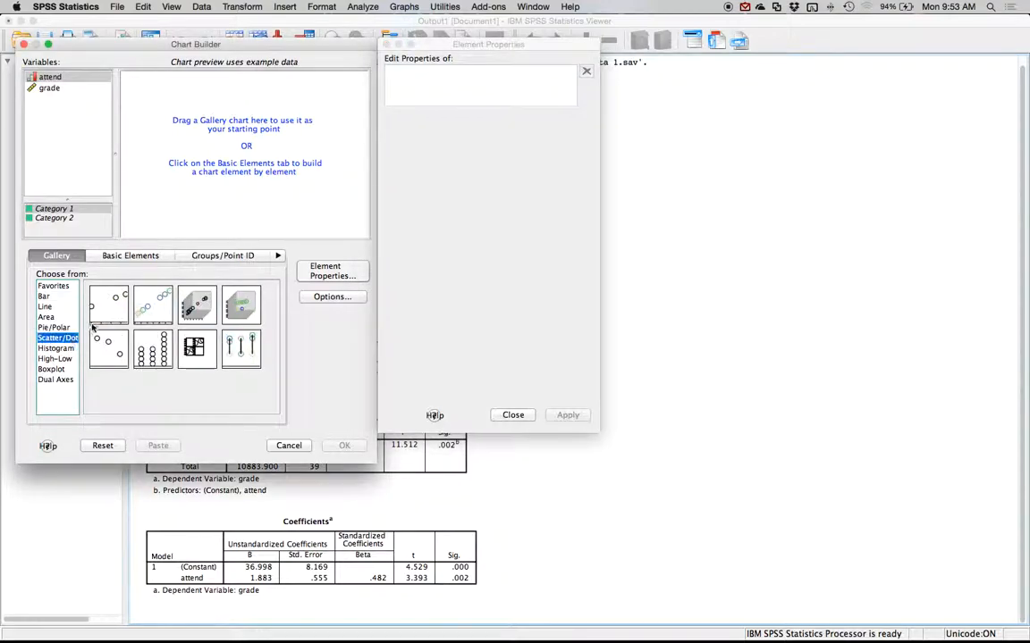
{"action": "mouse_move", "coordinate": [108, 306]}
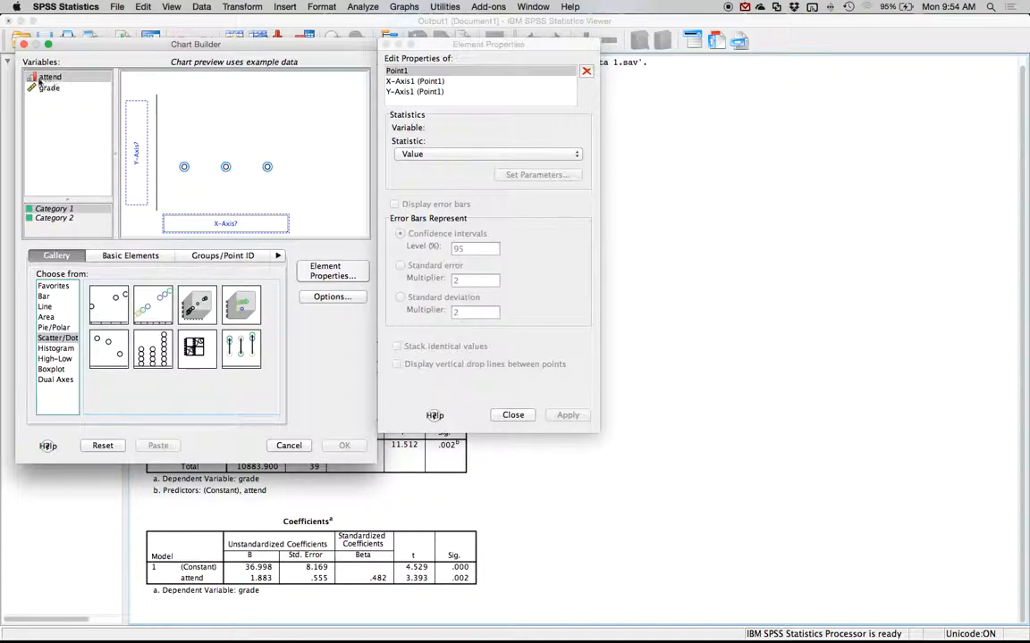
{"action": "right_click", "coordinate": [50, 77]}
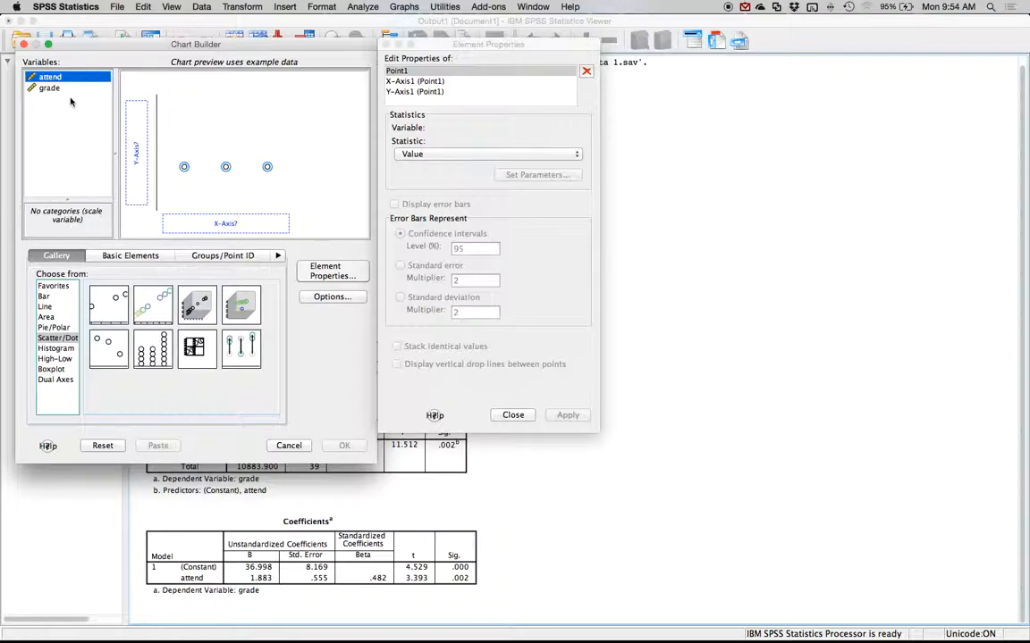
{"action": "right_click", "coordinate": [49, 76]}
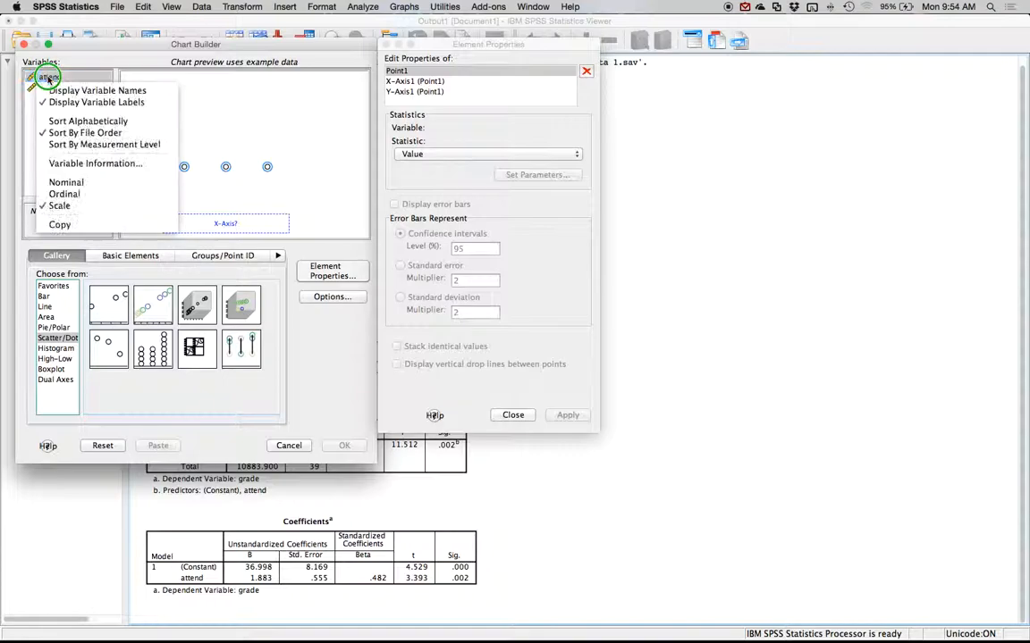
{"action": "left_click", "coordinate": [50, 76]}
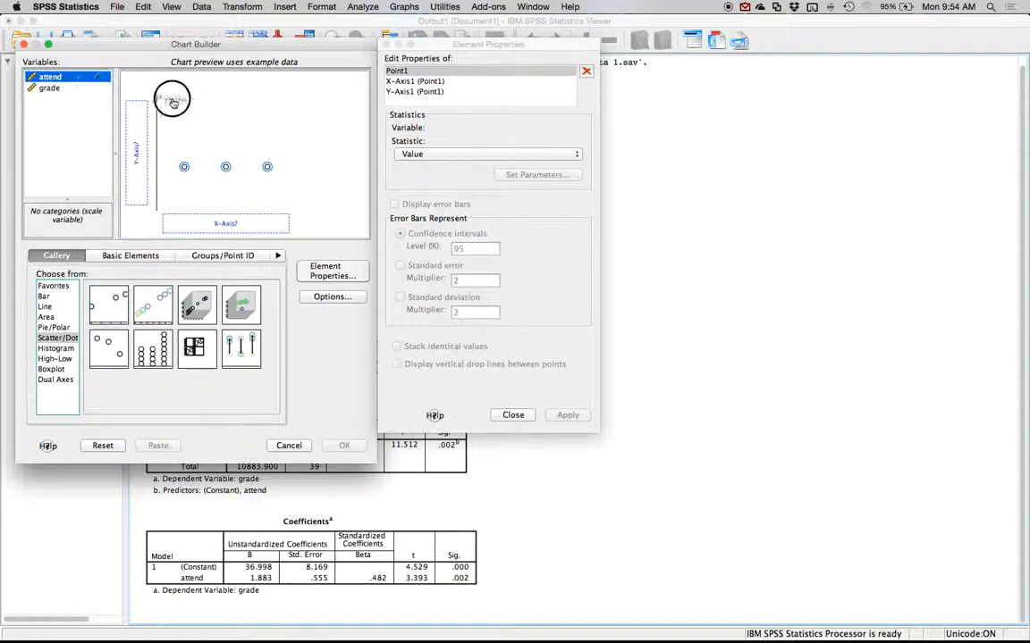
{"action": "left_click_drag", "start_coordinate": [172, 99], "coordinate": [206, 223]}
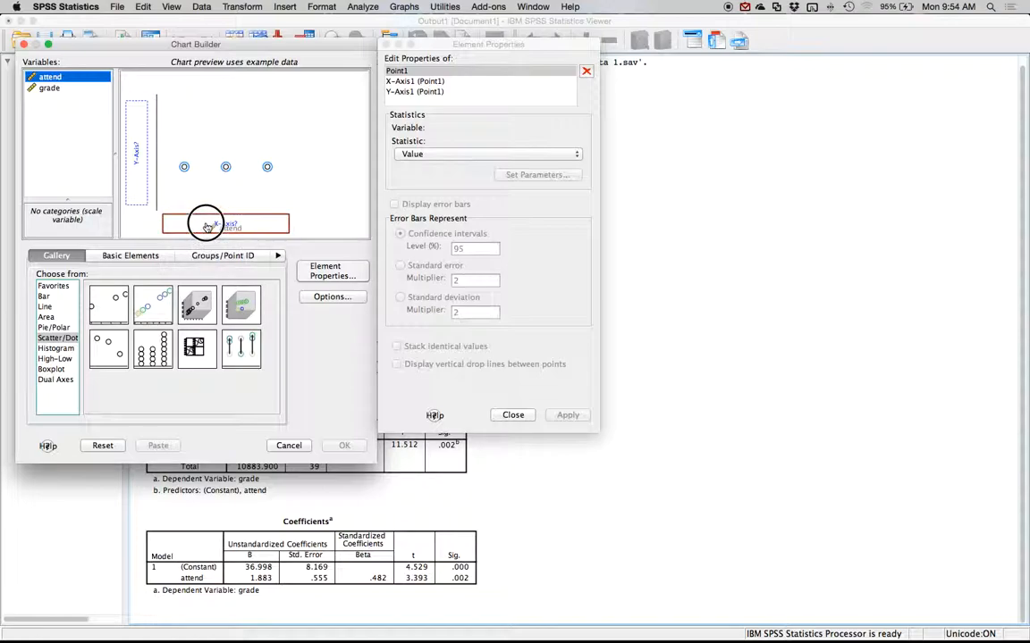
{"action": "left_click_drag", "start_coordinate": [51, 76], "coordinate": [225, 224]}
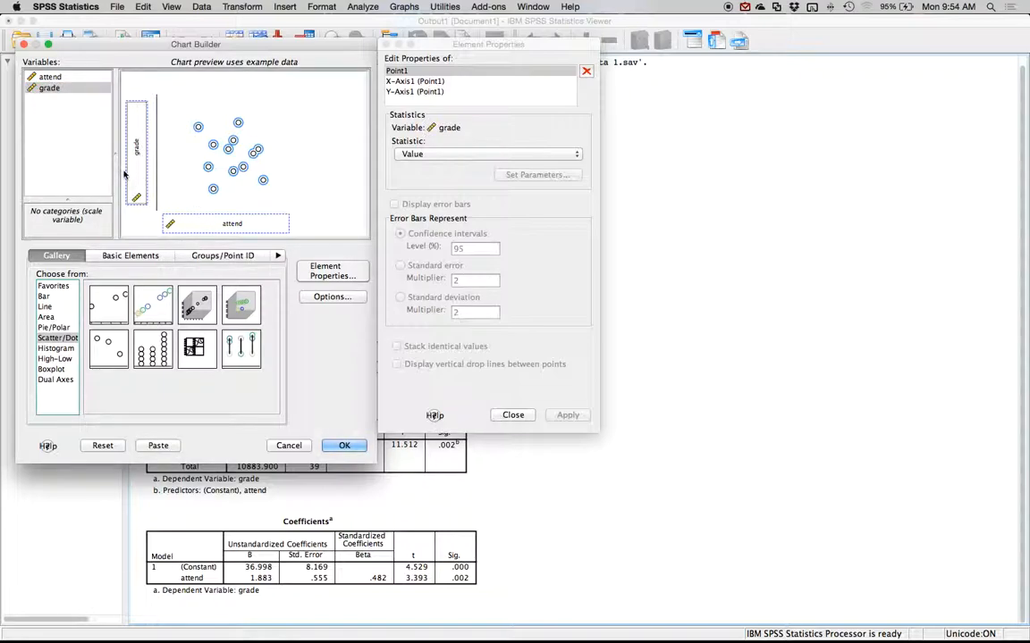
{"action": "mouse_move", "coordinate": [349, 433]}
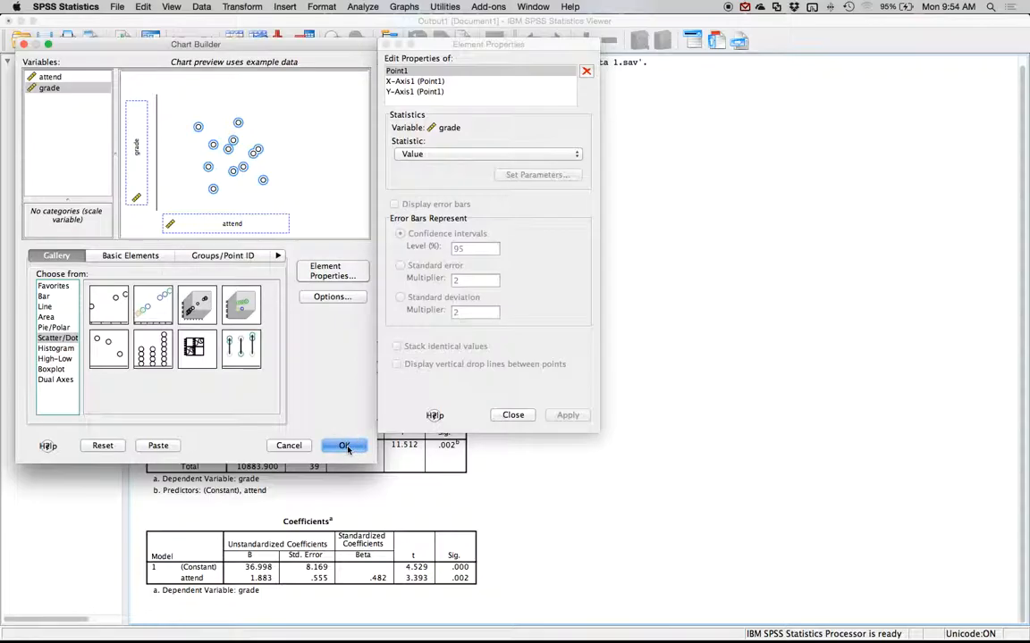
{"action": "left_click", "coordinate": [344, 445]}
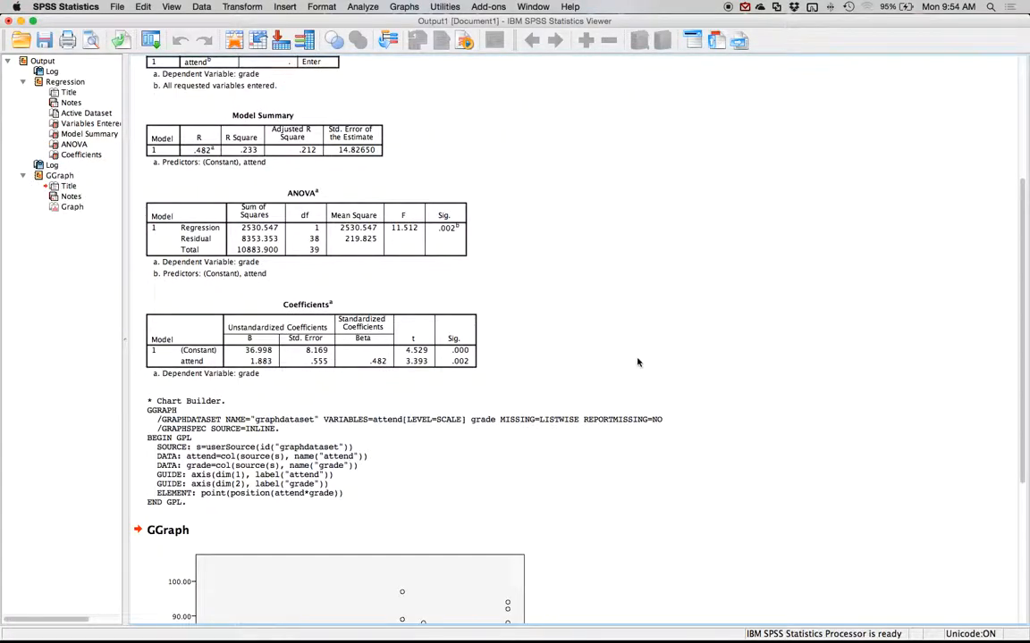
Add a total linear fit line (y=37+1.88x) in Chart Editor, then compare with Word.
{"action": "scroll", "scroll_direction": "down", "scroll_amount": 3}
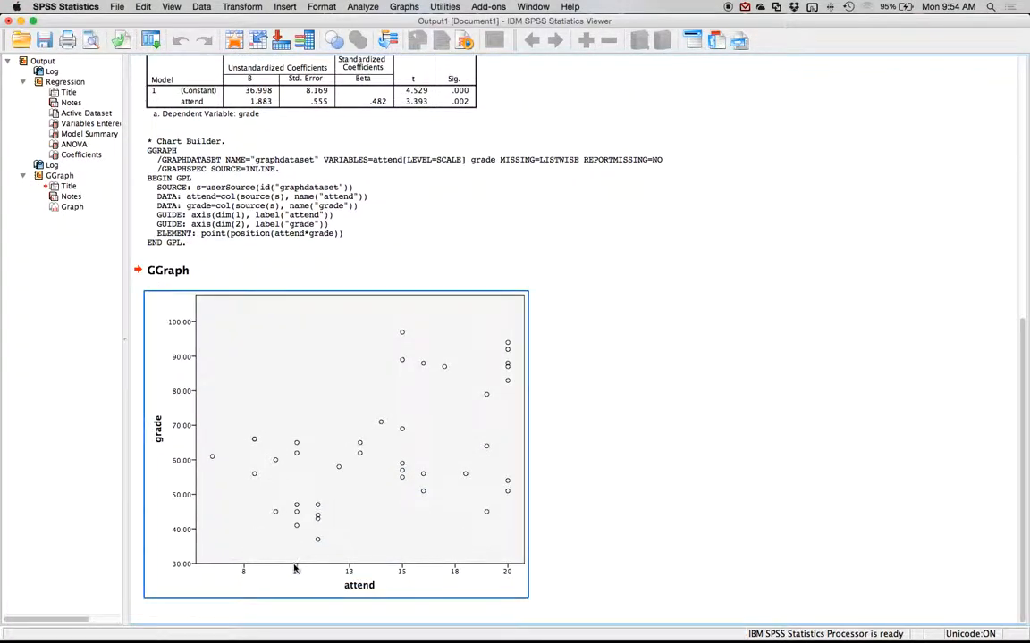
{"action": "mouse_move", "coordinate": [322, 393]}
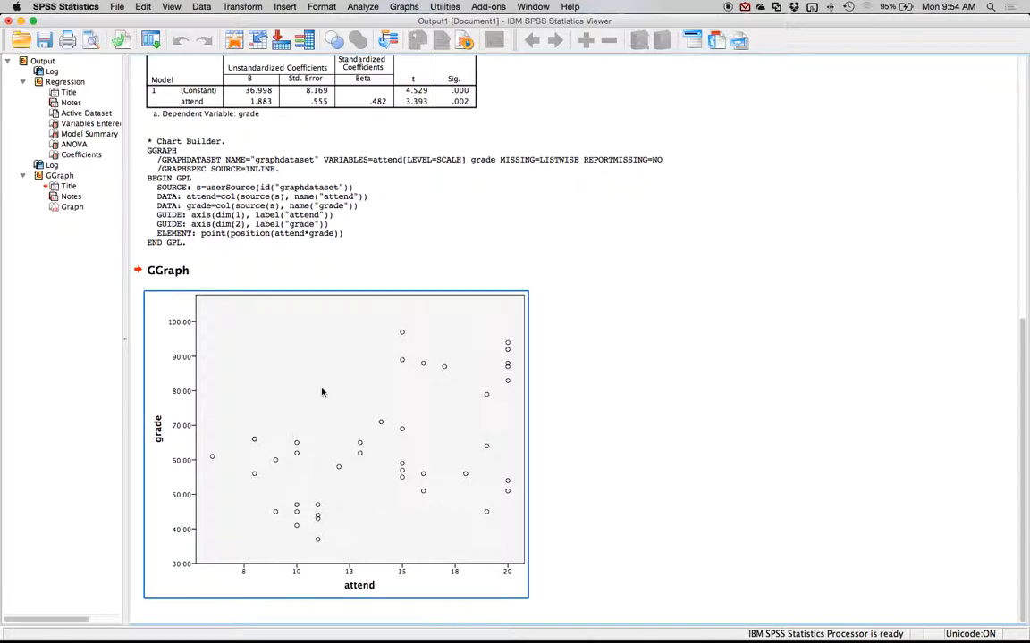
{"action": "mouse_move", "coordinate": [297, 375]}
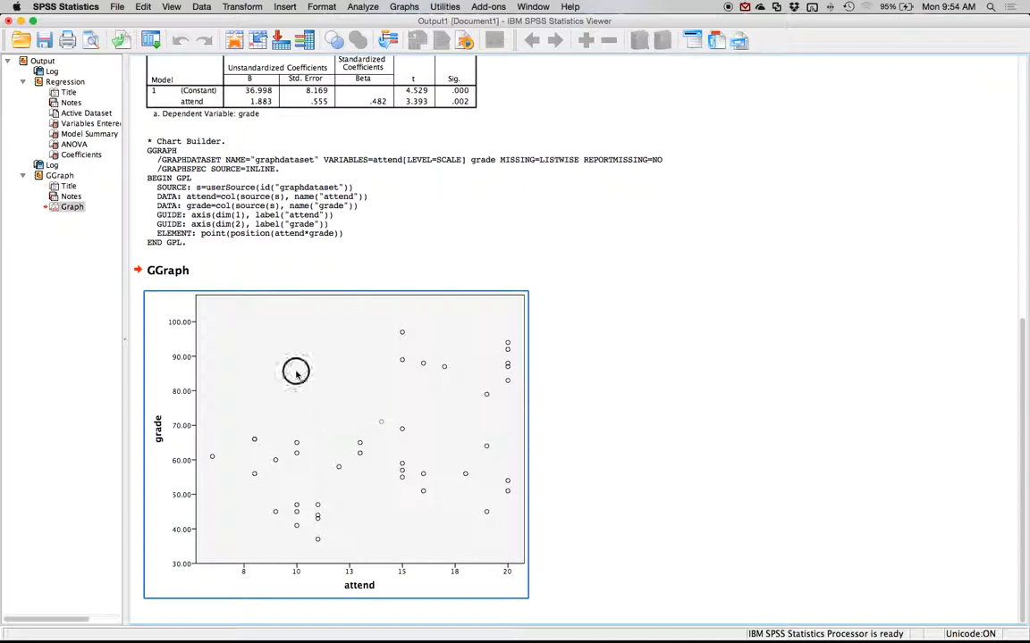
{"action": "double_click", "coordinate": [296, 370]}
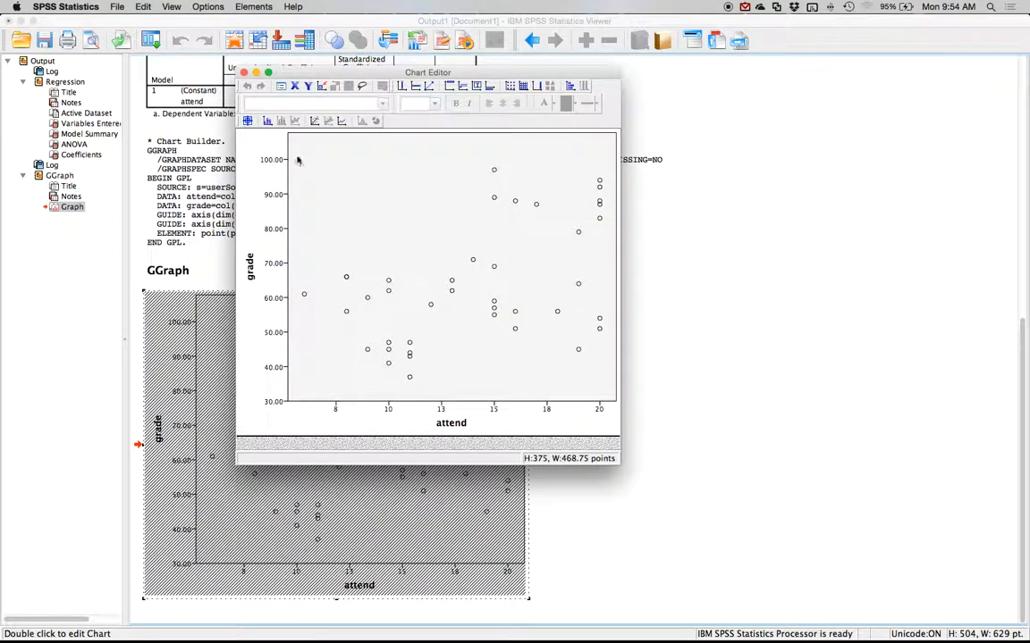
{"action": "mouse_move", "coordinate": [316, 120]}
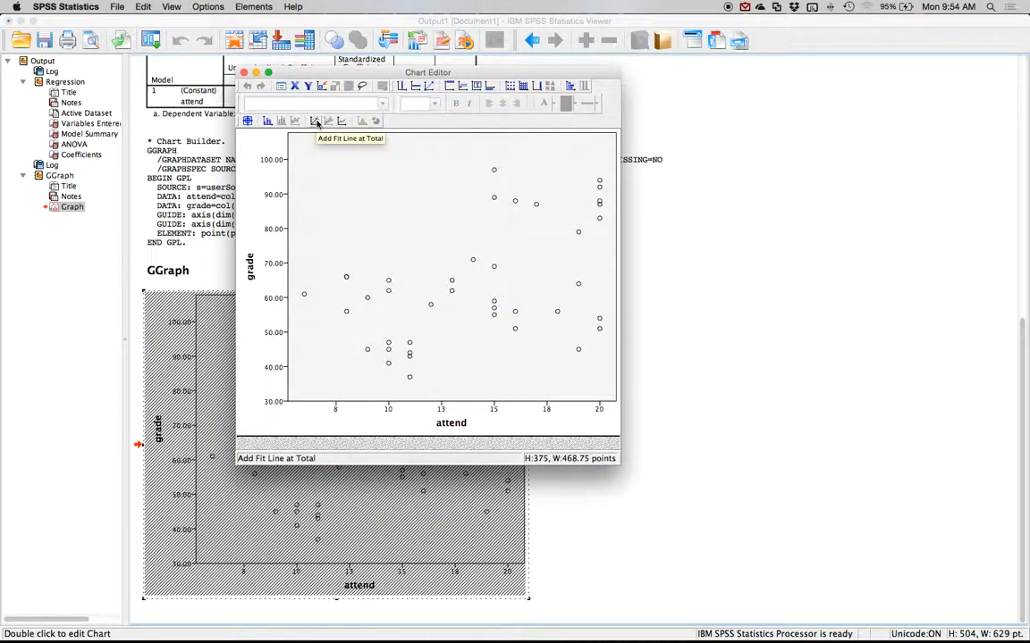
{"action": "left_click", "coordinate": [315, 121]}
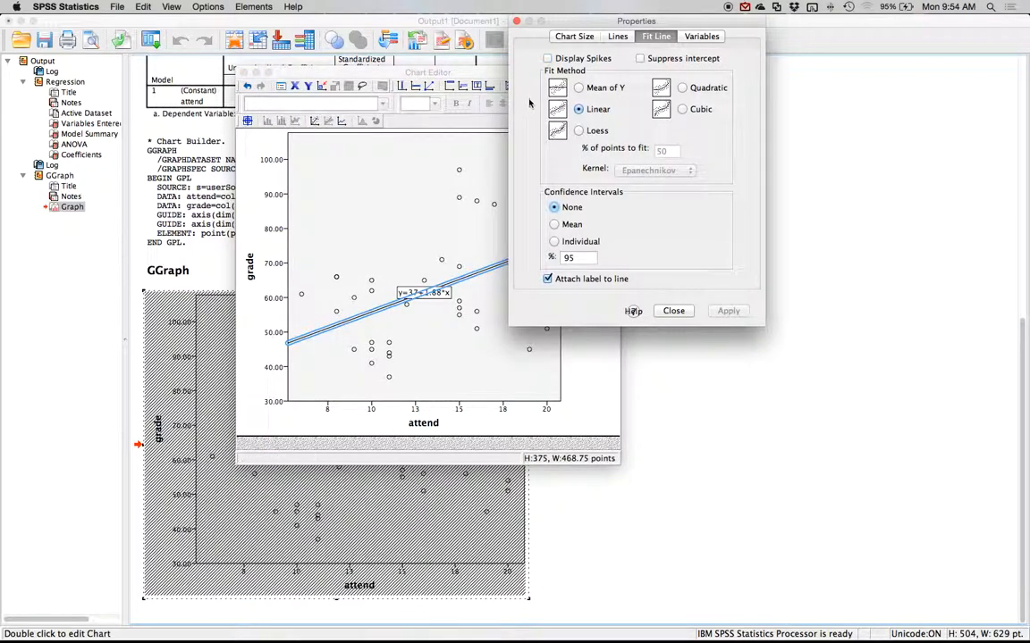
{"action": "left_click", "coordinate": [673, 310]}
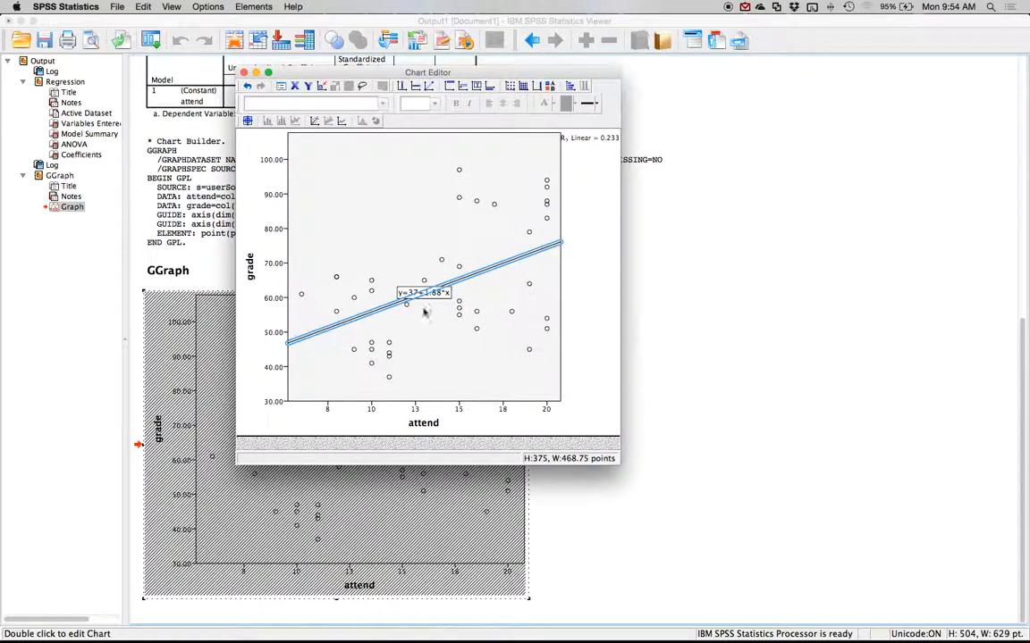
{"action": "left_click", "coordinate": [422, 292]}
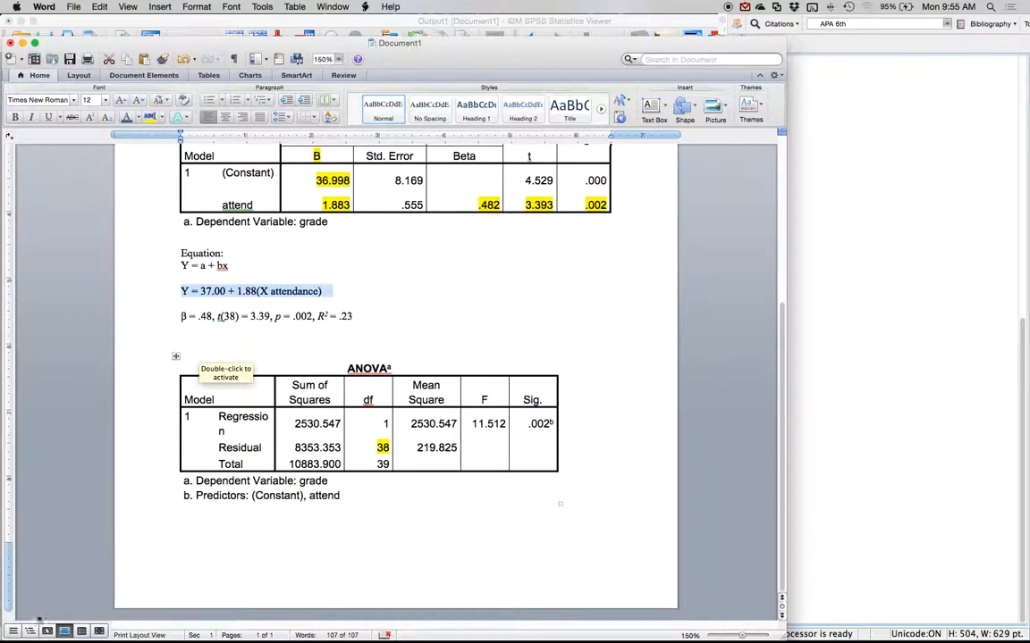
Reopen the scatterplot in Chart Editor to view the y=37+1.88x fit line.
{"action": "double_click", "coordinate": [226, 366]}
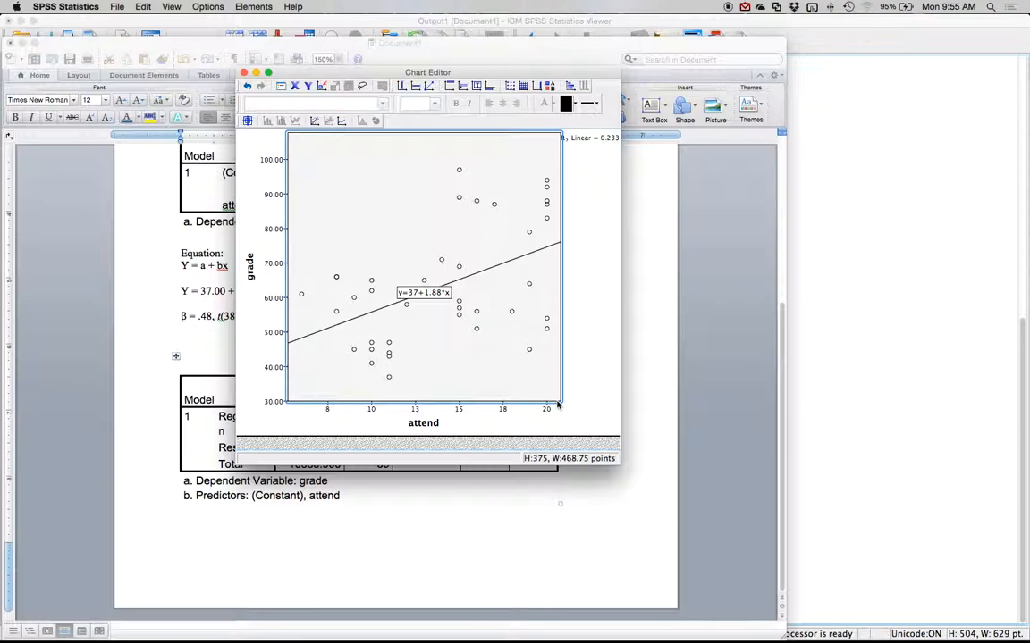
{"action": "mouse_move", "coordinate": [366, 236]}
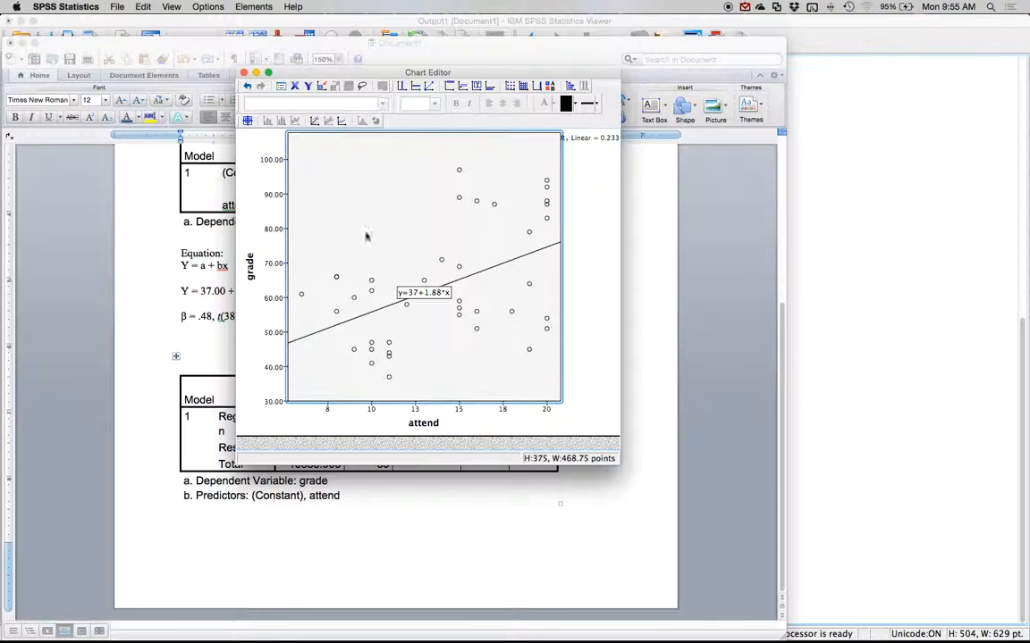
{"action": "mouse_move", "coordinate": [364, 245]}
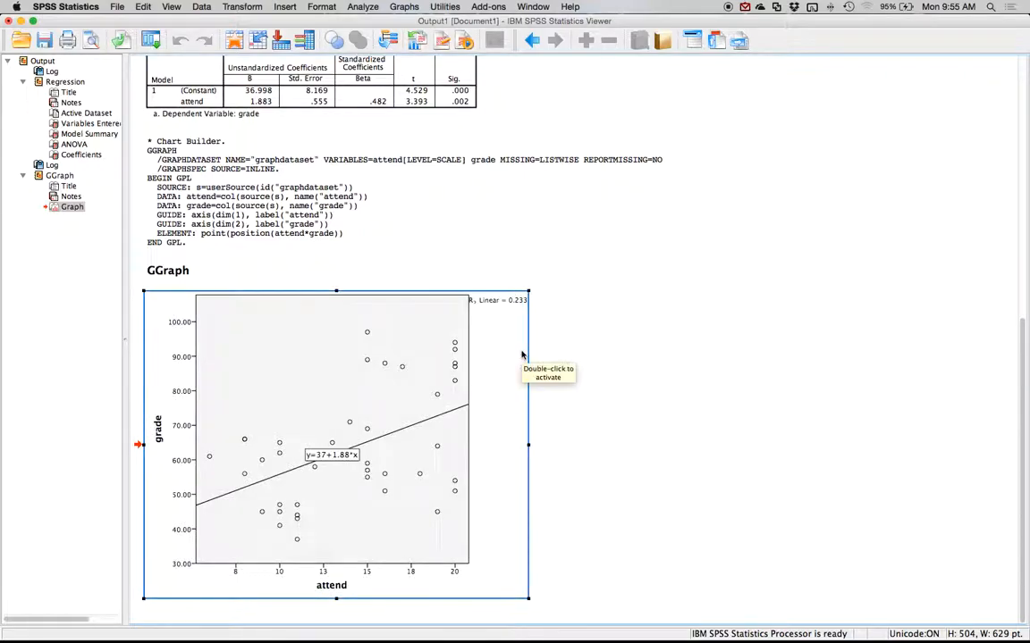
{"action": "mouse_move", "coordinate": [522, 355]}
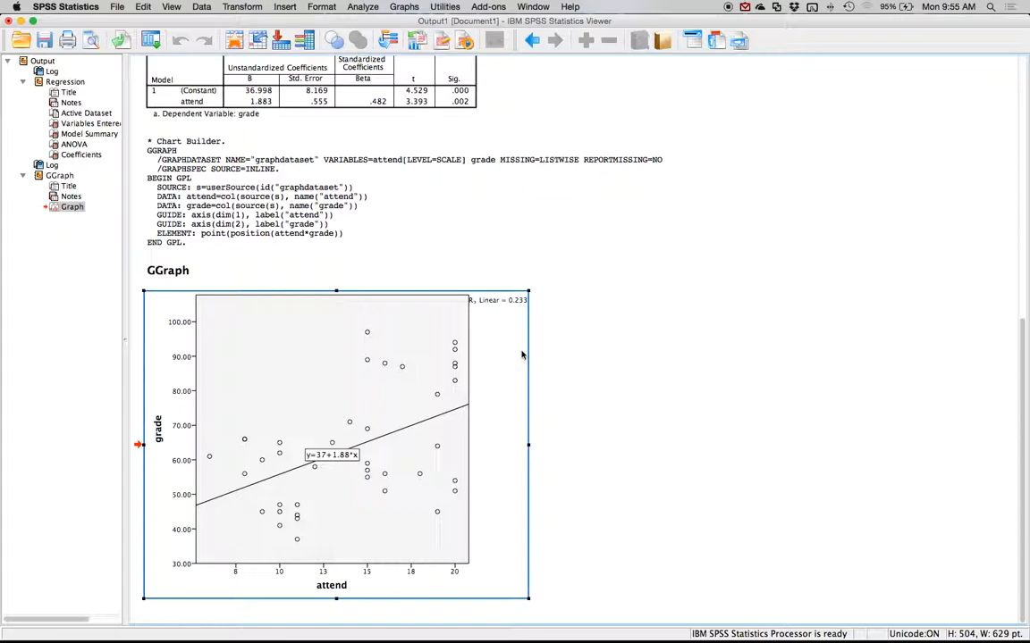